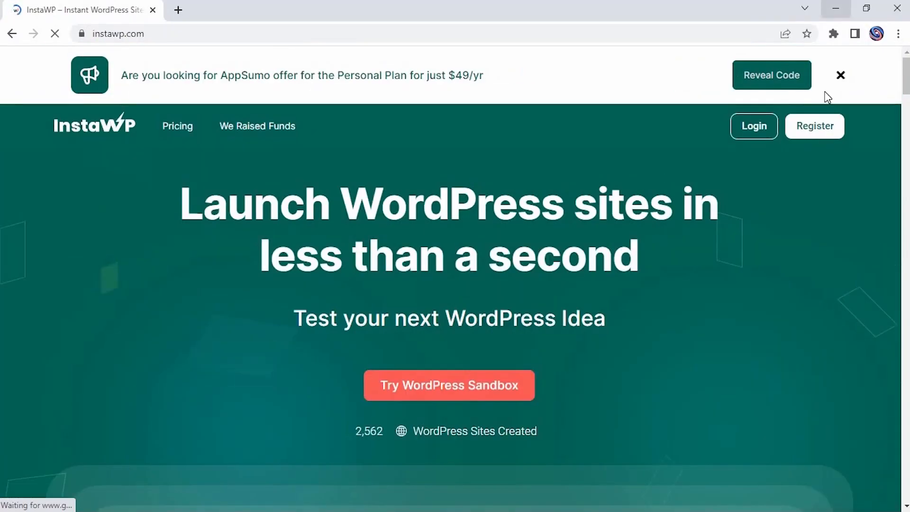
# - Create a temporary InstaWP WordPress site with default settings and open its admin dashboard
pyautogui.click(839, 75)
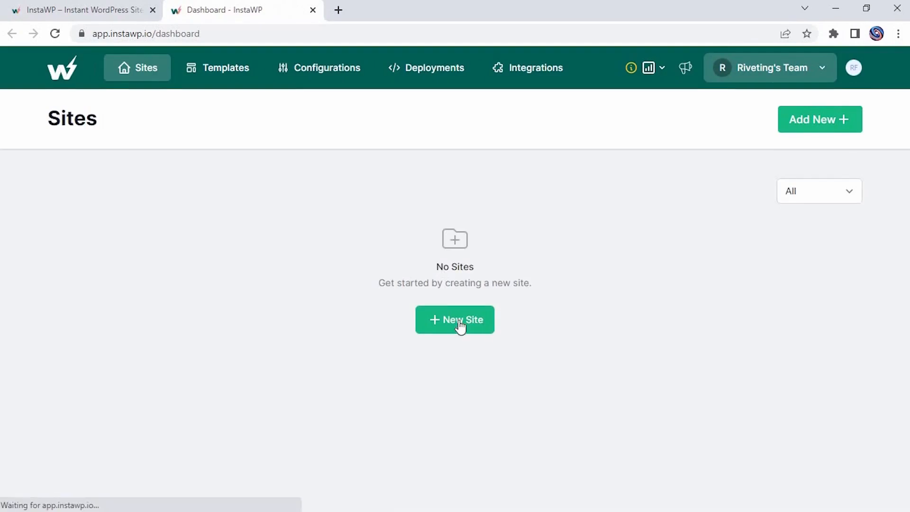
pyautogui.click(455, 319)
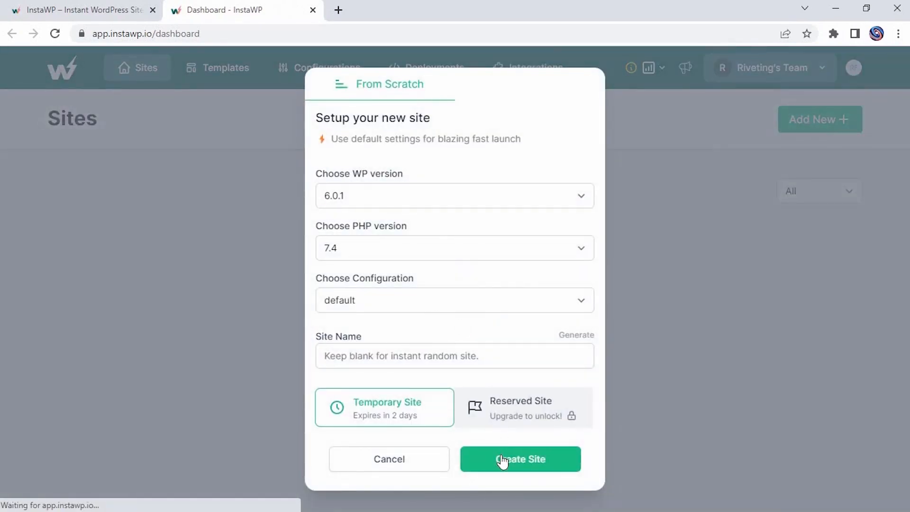
pyautogui.click(519, 458)
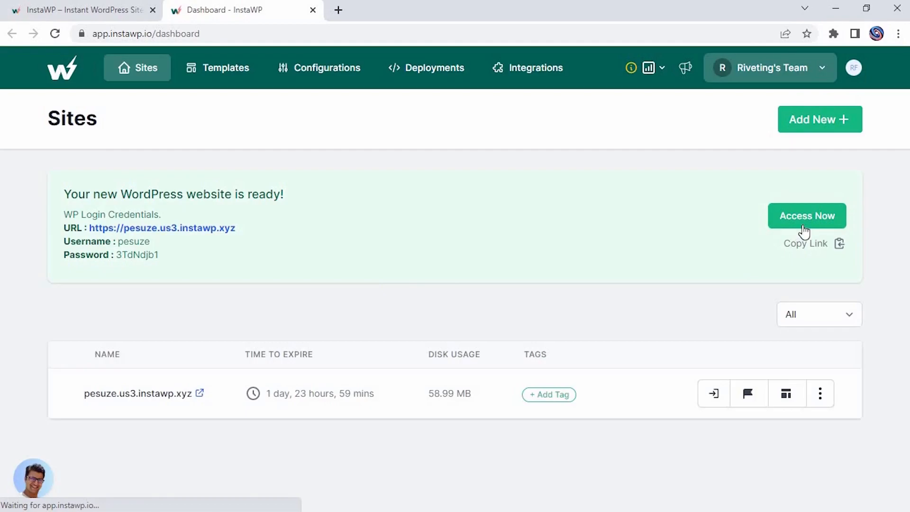
pyautogui.click(806, 216)
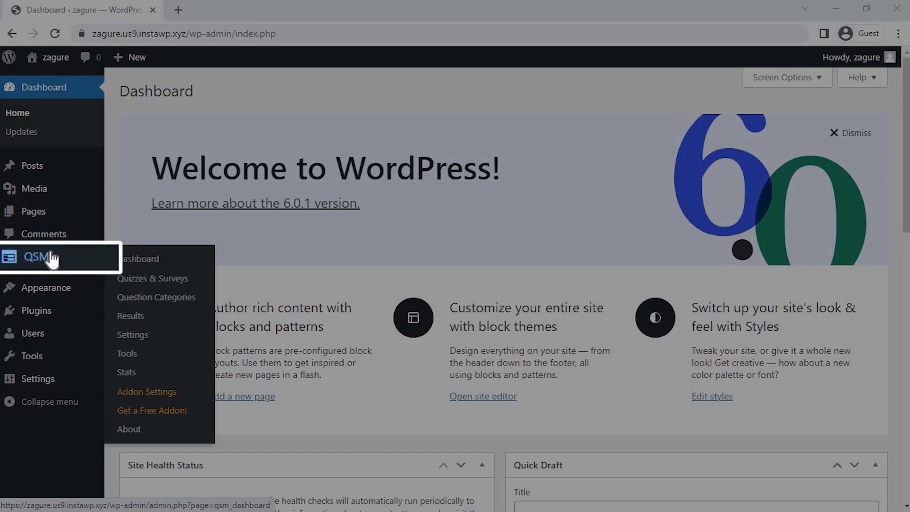
# - Start a new quiz from QSM Quizzes & Surveys, keeping the Default Theme
pyautogui.click(152, 279)
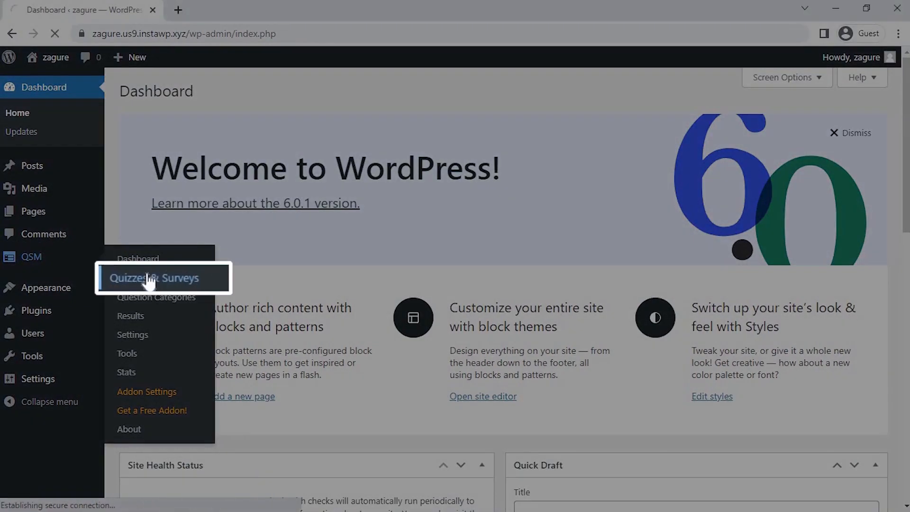
pyautogui.click(154, 277)
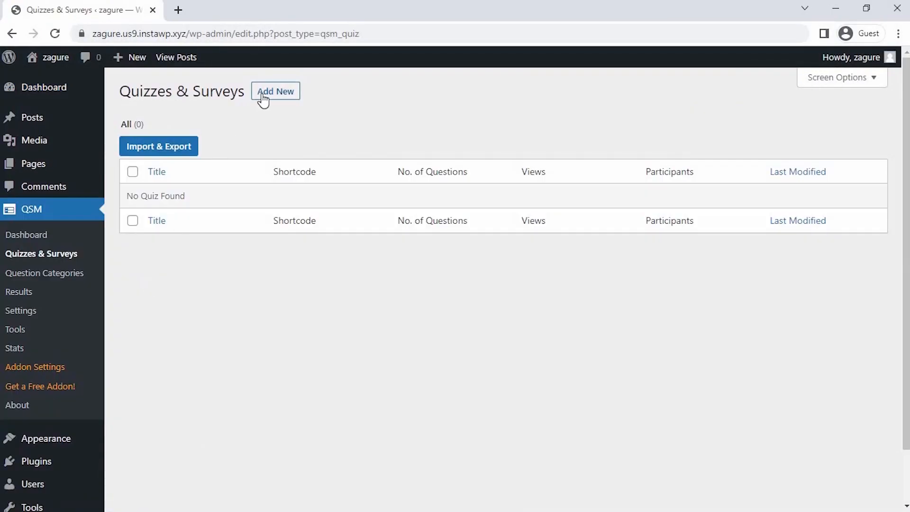
pyautogui.click(275, 91)
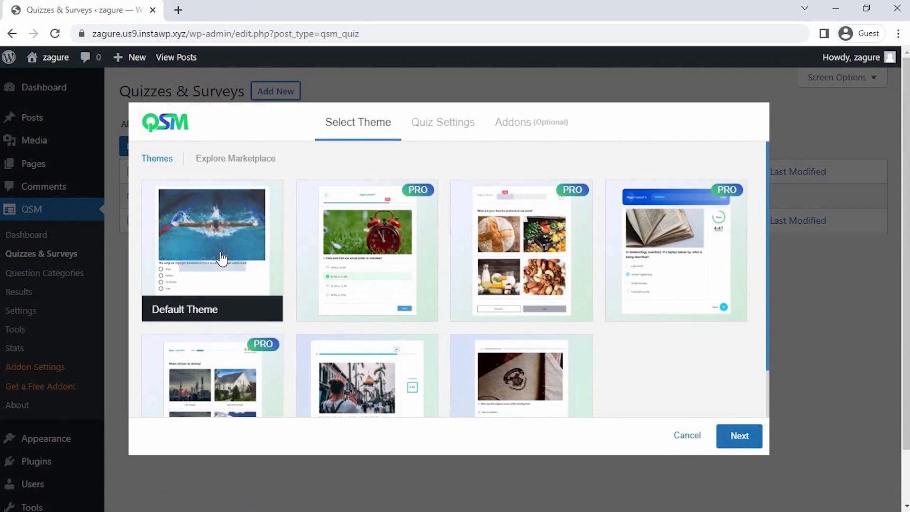
pyautogui.moveTo(507, 279)
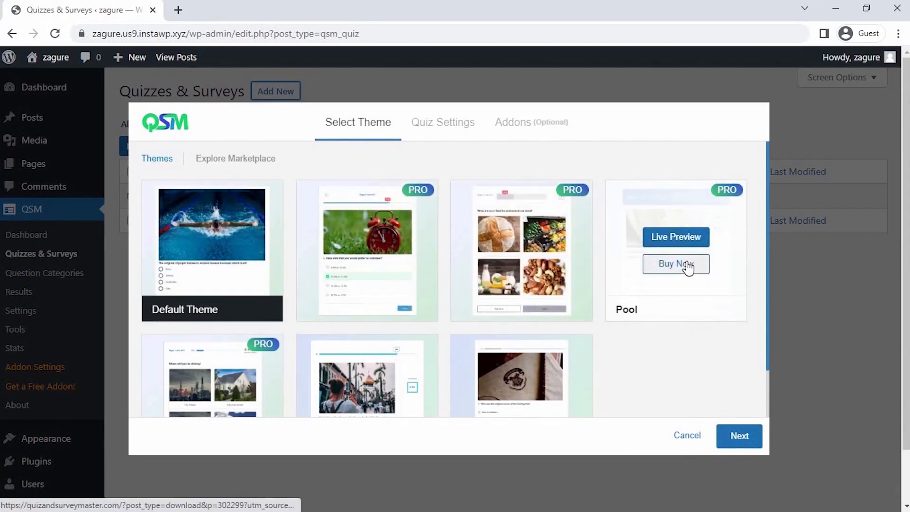
pyautogui.scroll(-3)
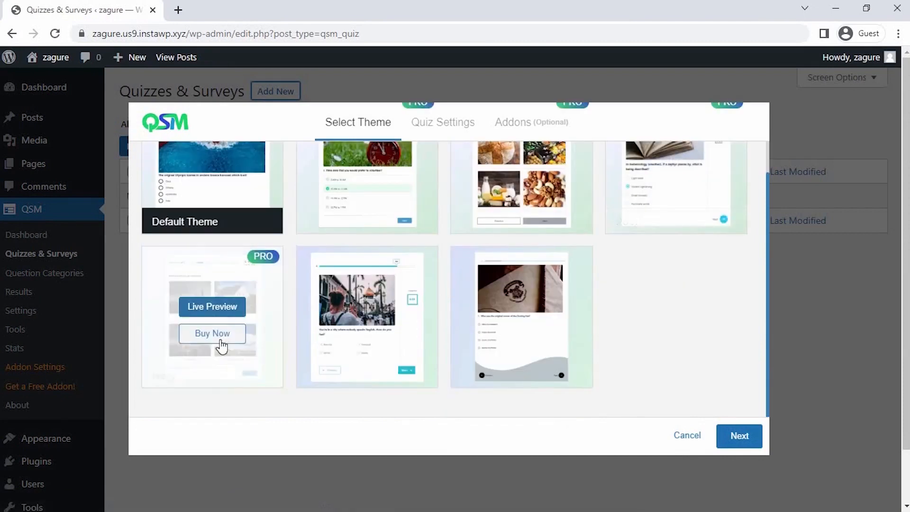
pyautogui.moveTo(520, 330)
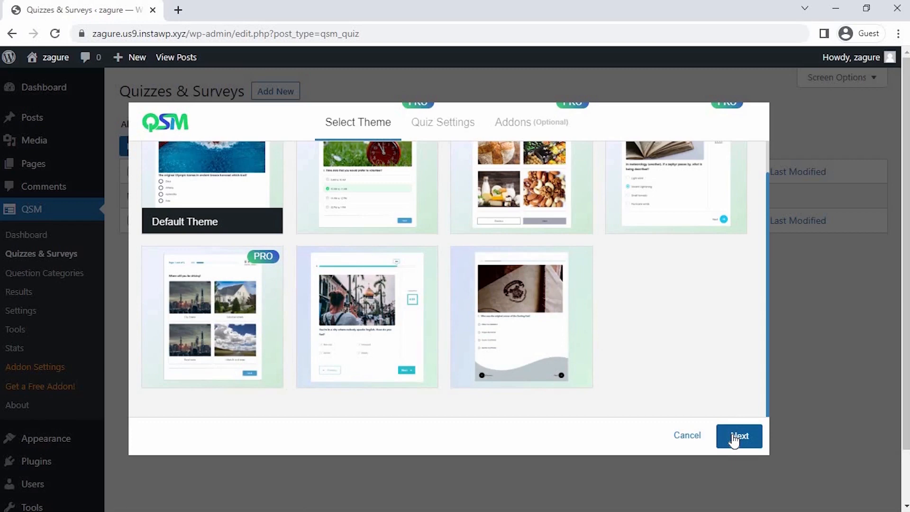
# - Name the quiz 'Product Recommendation Quiz' with Points grading, time limit 0, and no login required
pyautogui.click(738, 436)
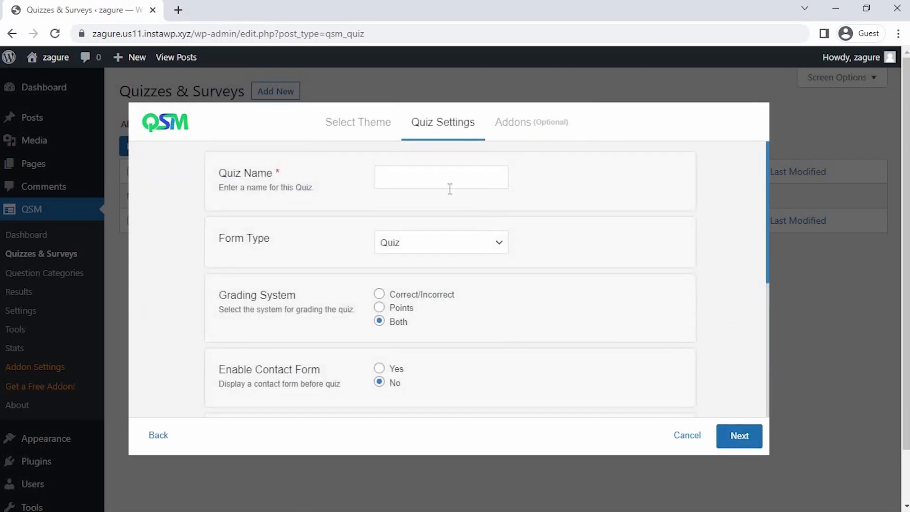
pyautogui.write('P')
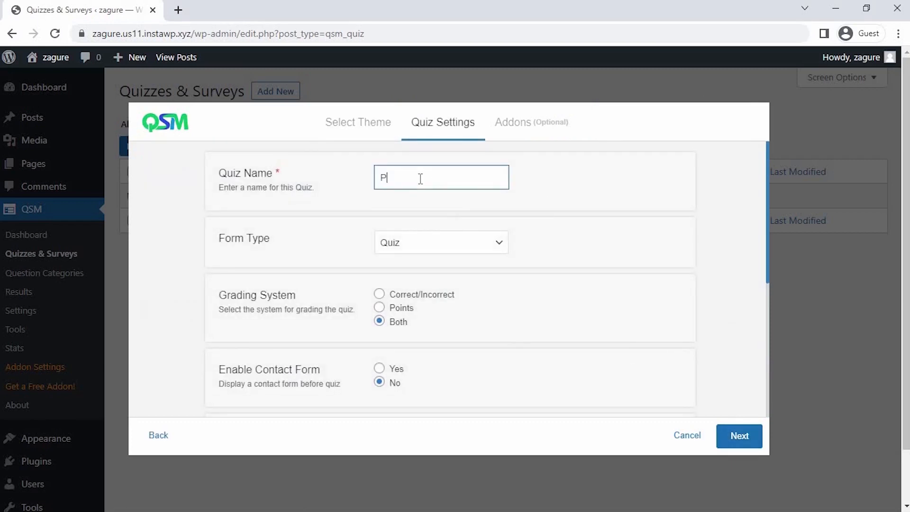
pyautogui.write('roduct Recomm')
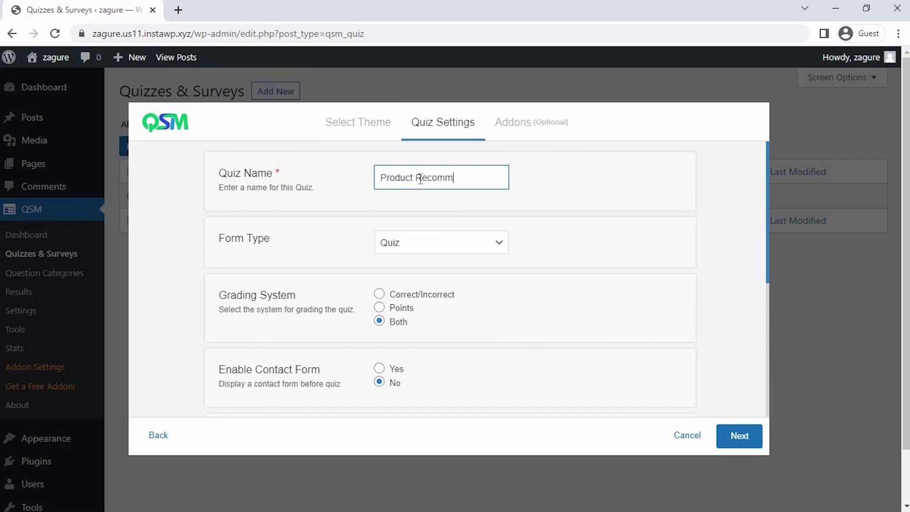
pyautogui.write('endation Quiz')
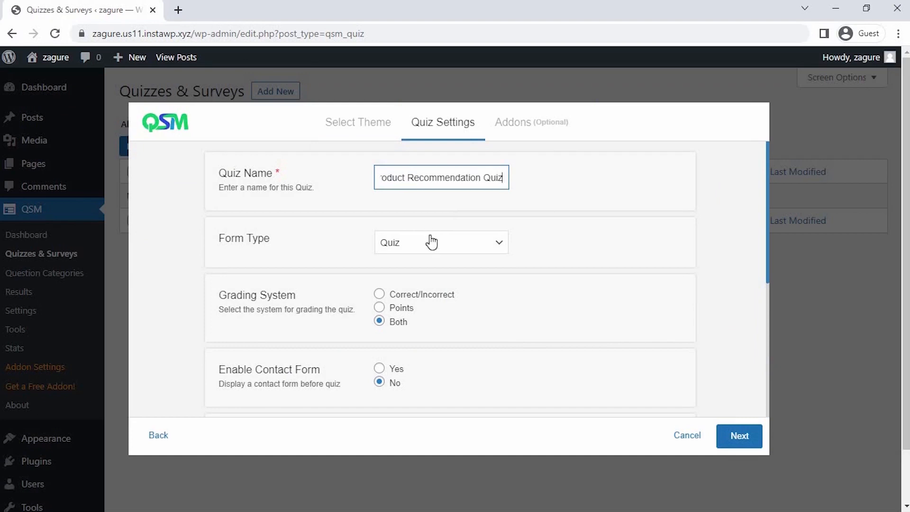
pyautogui.click(379, 308)
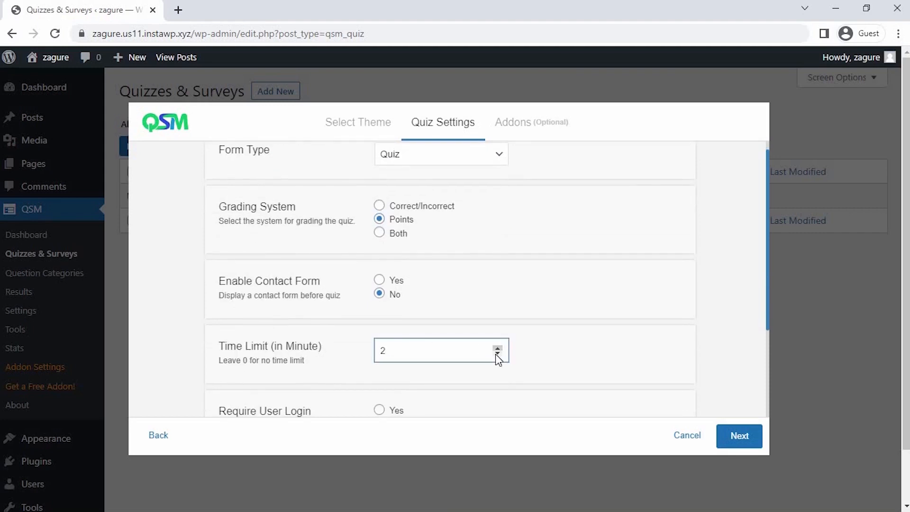
pyautogui.click(497, 353)
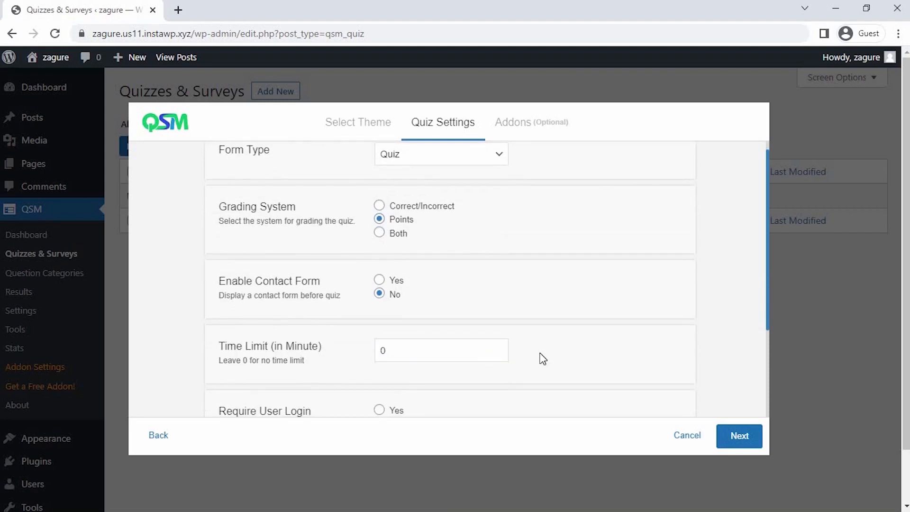
pyautogui.scroll(-3)
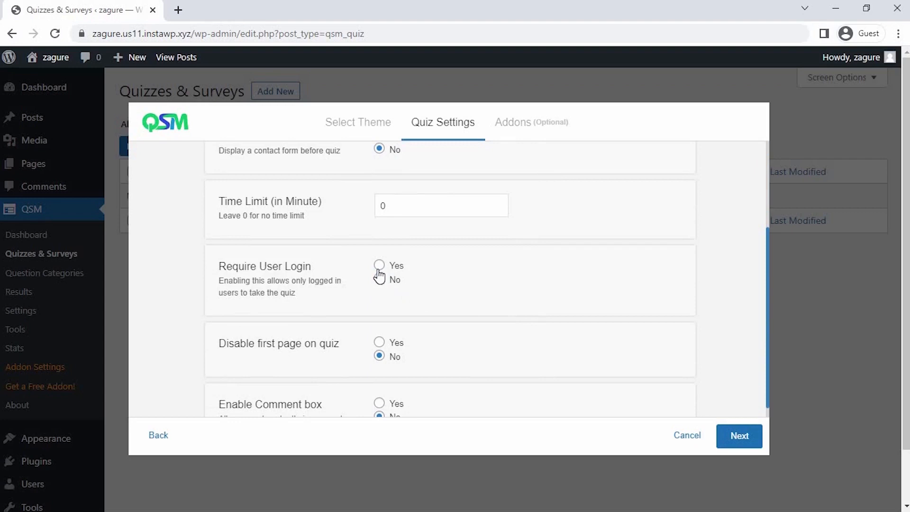
pyautogui.click(379, 280)
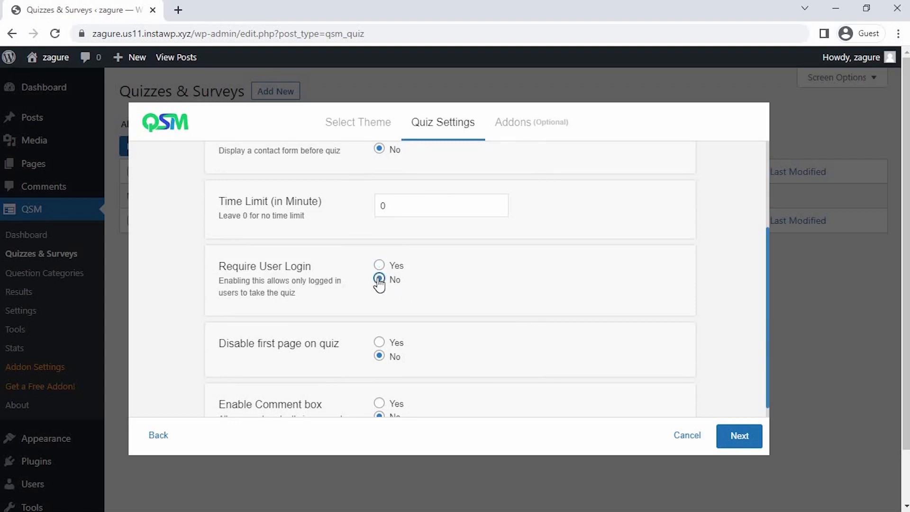
pyautogui.scroll(-3)
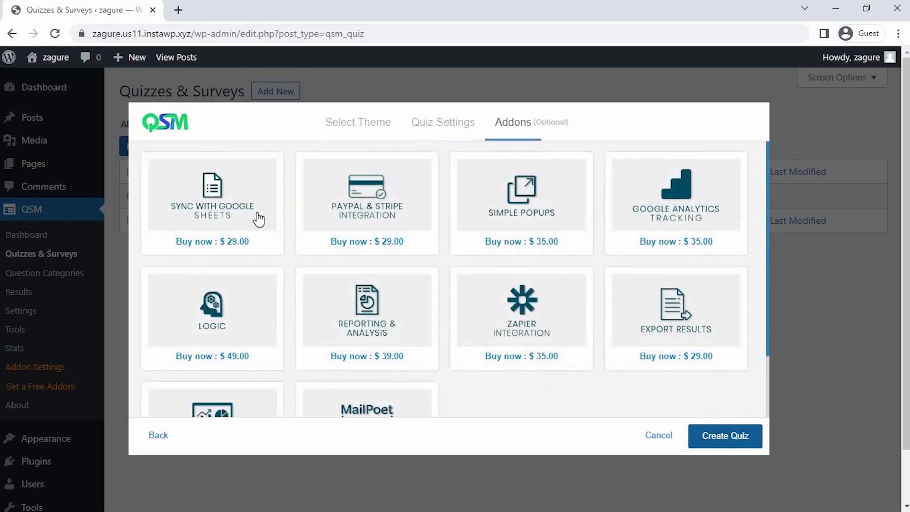
pyautogui.moveTo(377, 225)
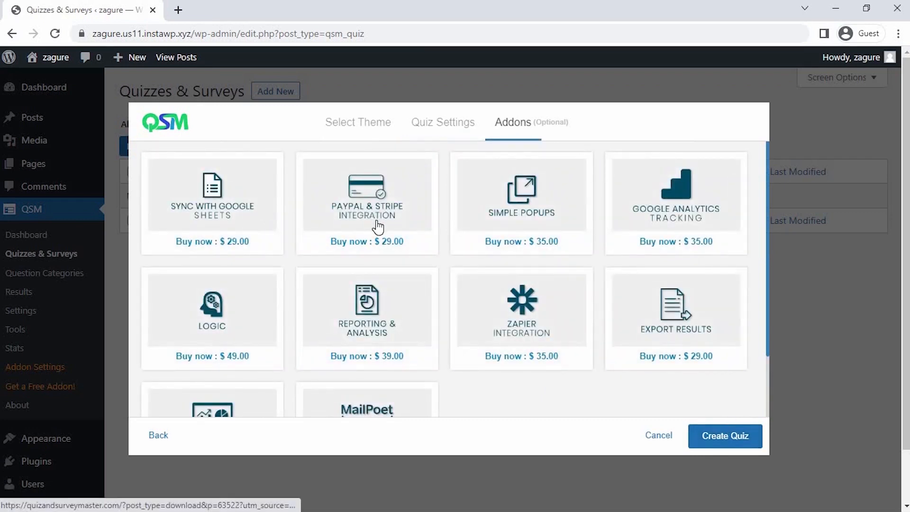
pyautogui.moveTo(669, 223)
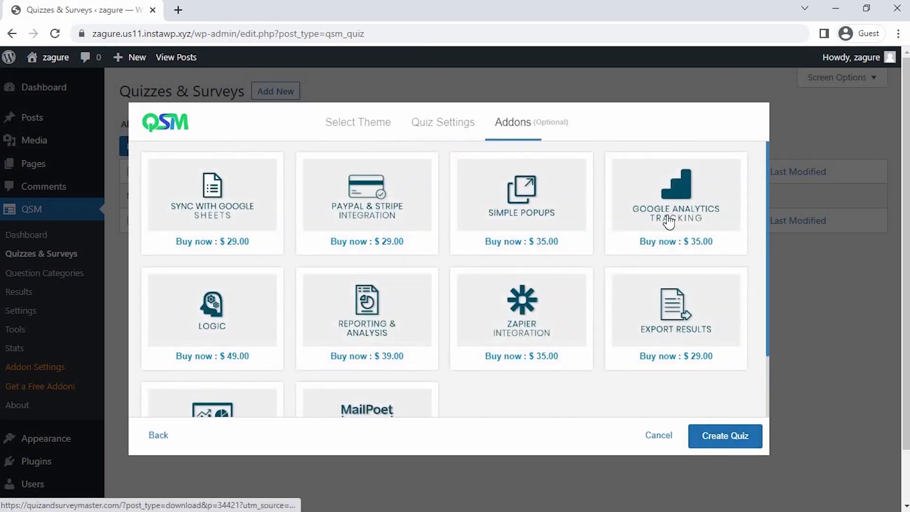
pyautogui.moveTo(375, 325)
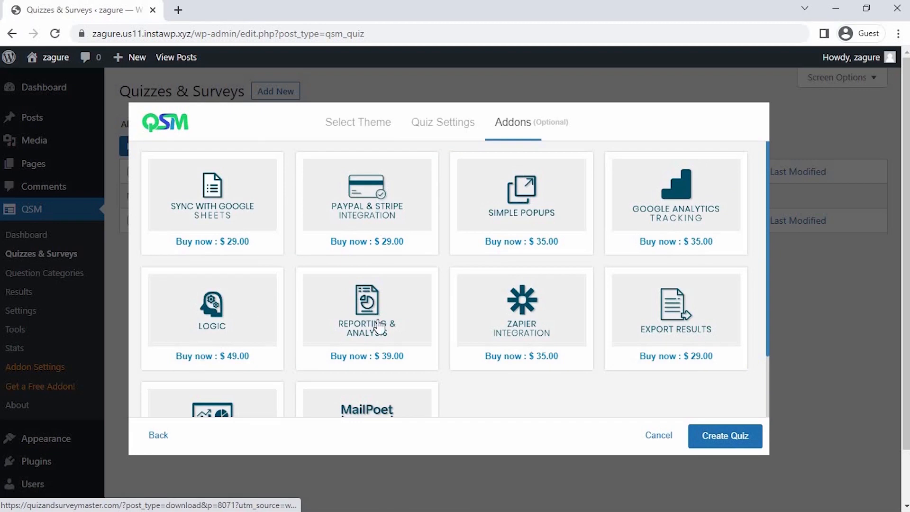
pyautogui.moveTo(561, 332)
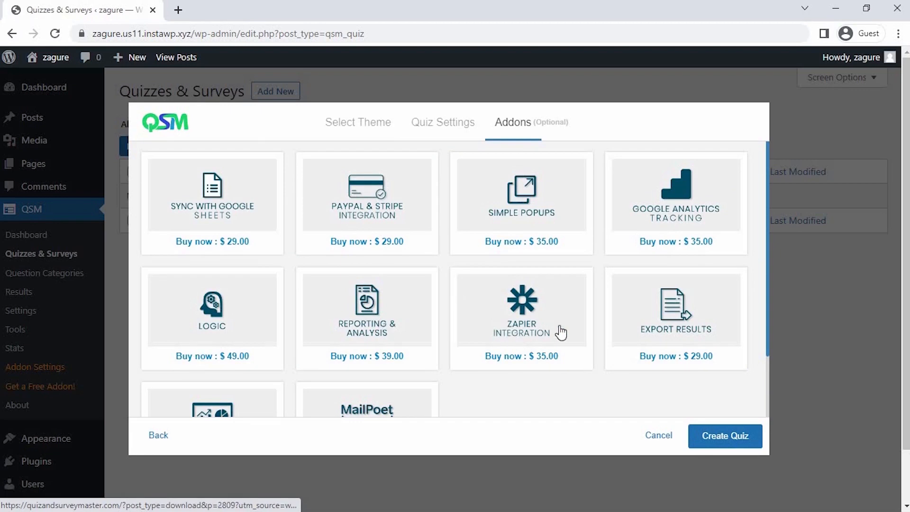
# - Skip all optional add-ons and create the Product Recommendation Quiz
pyautogui.scroll(-3)
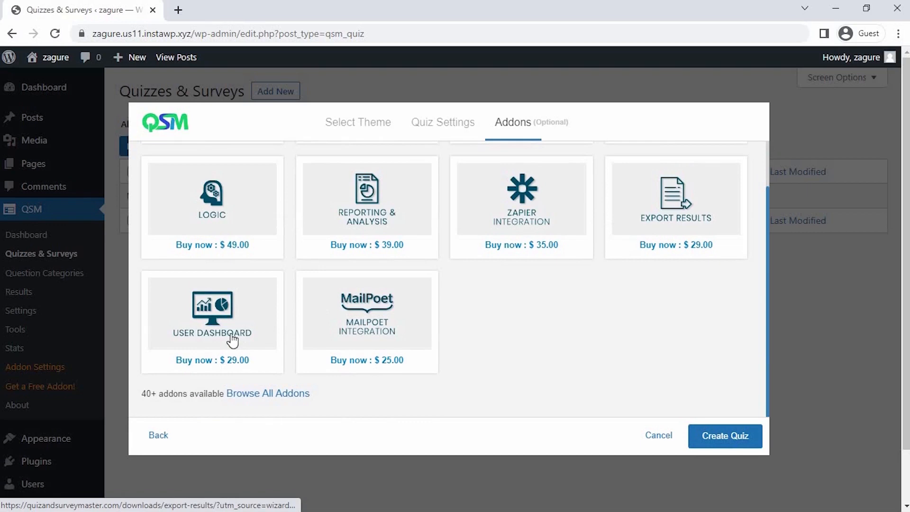
pyautogui.moveTo(626, 372)
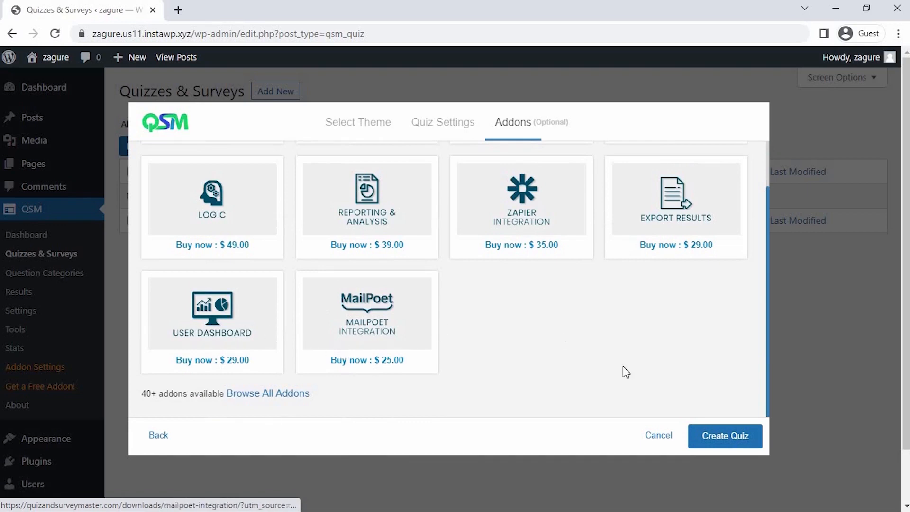
pyautogui.click(725, 436)
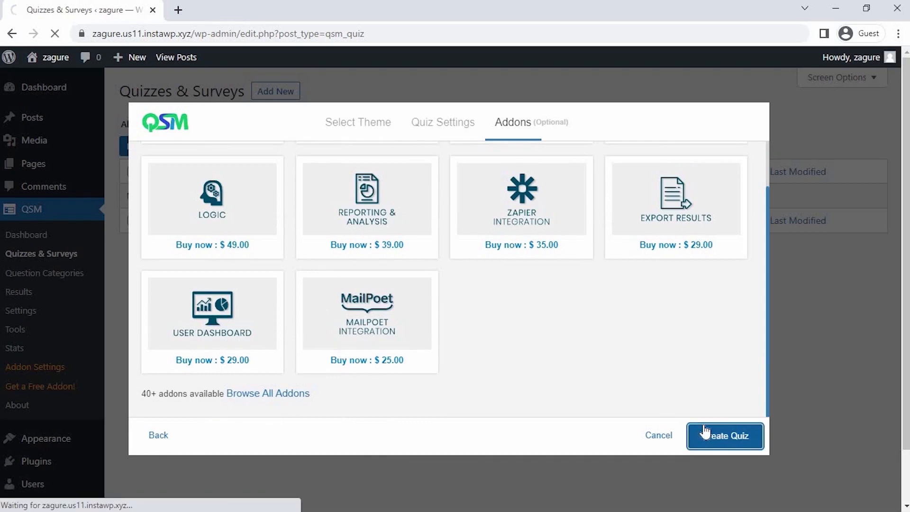
pyautogui.click(724, 435)
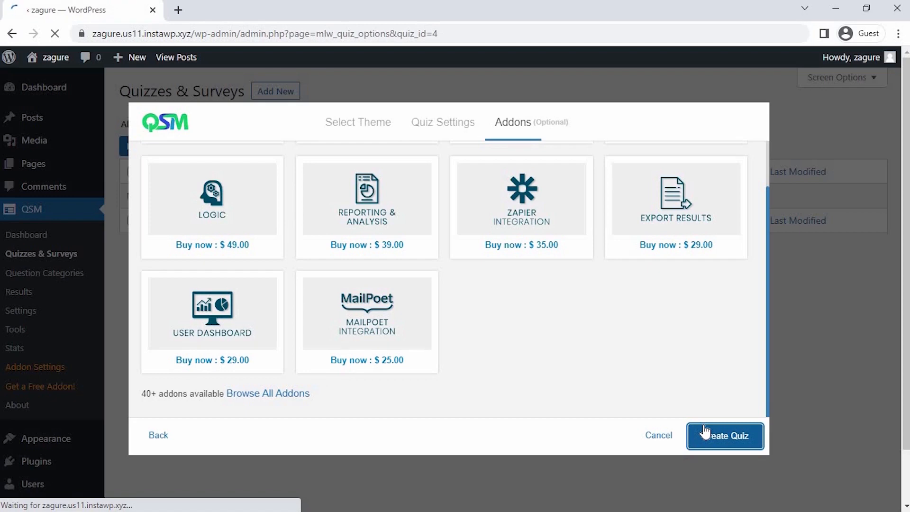
pyautogui.click(724, 436)
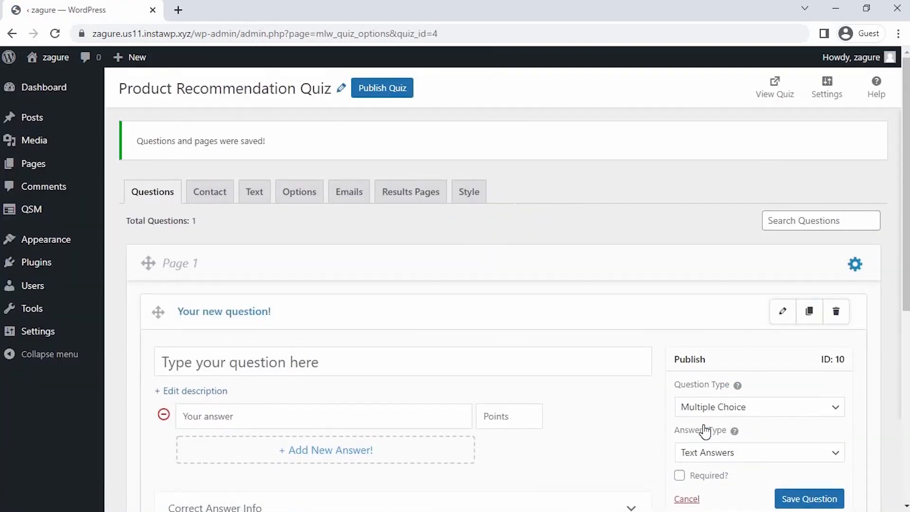
# - Type the first question 'Very nice to meet you !!!! What's your age ?'
pyautogui.scroll(-3)
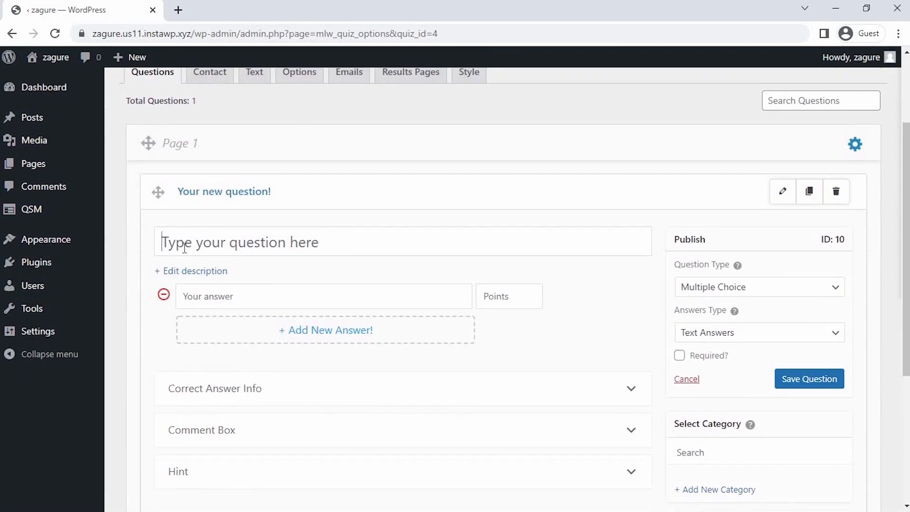
pyautogui.write('Very nice')
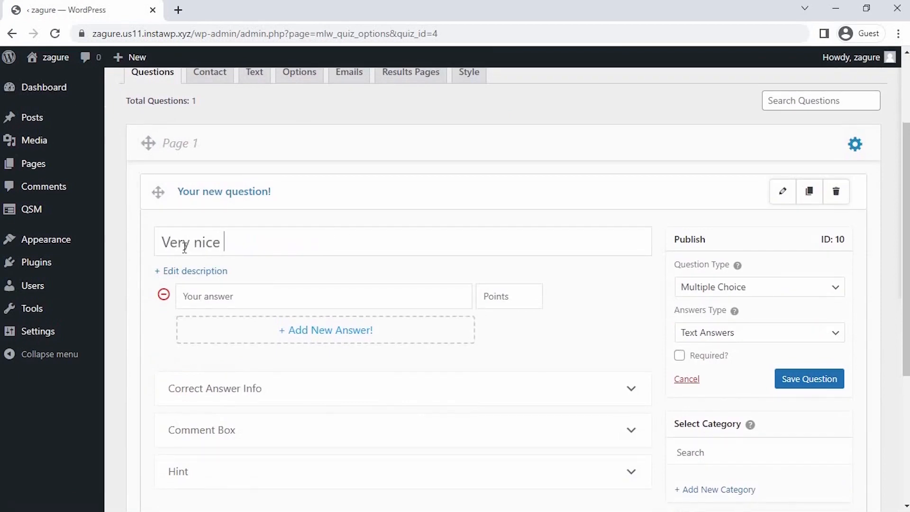
pyautogui.write('to meet you')
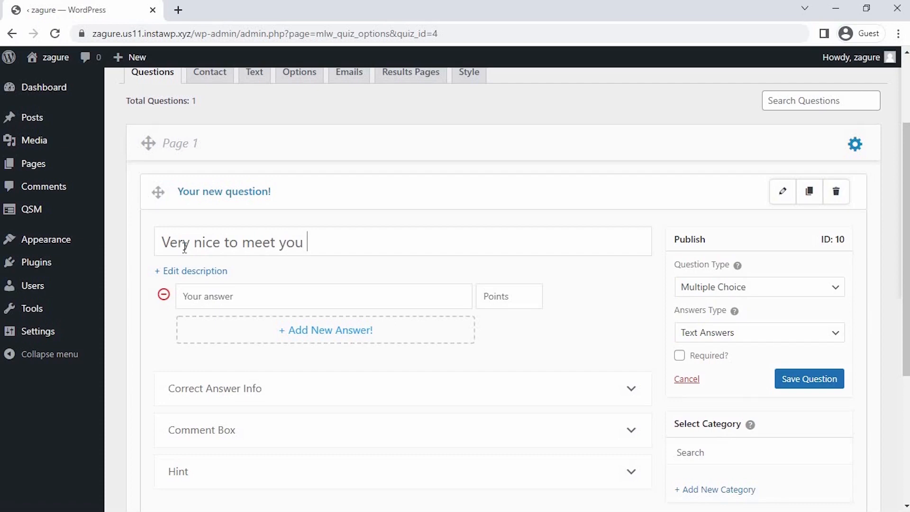
pyautogui.write('!!!! What')
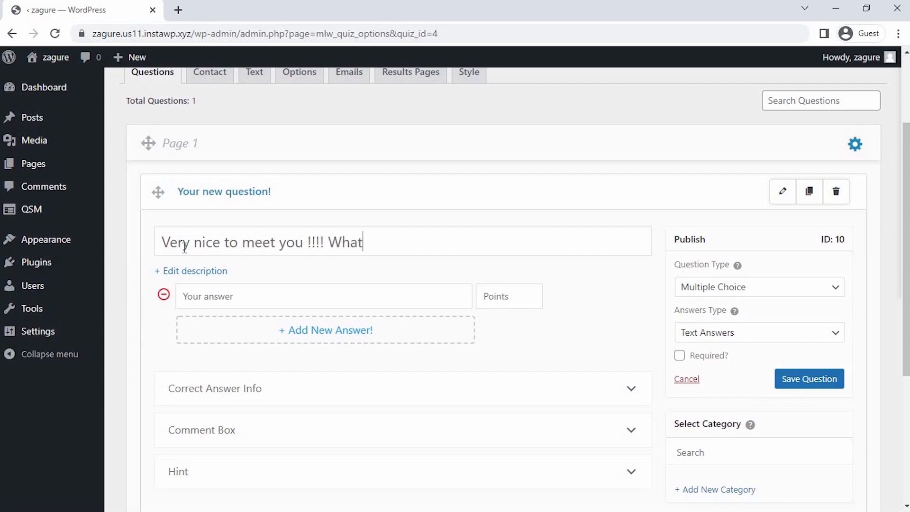
pyautogui.write("'s your age")
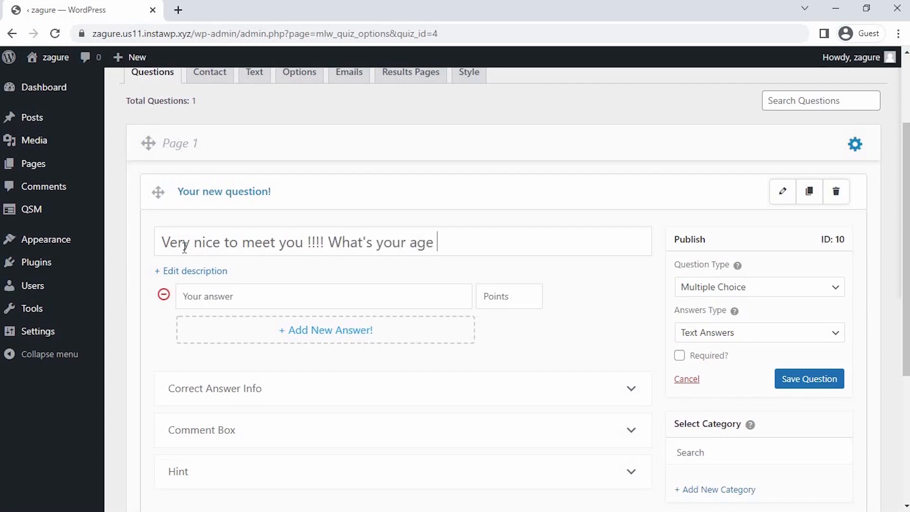
pyautogui.write('?')
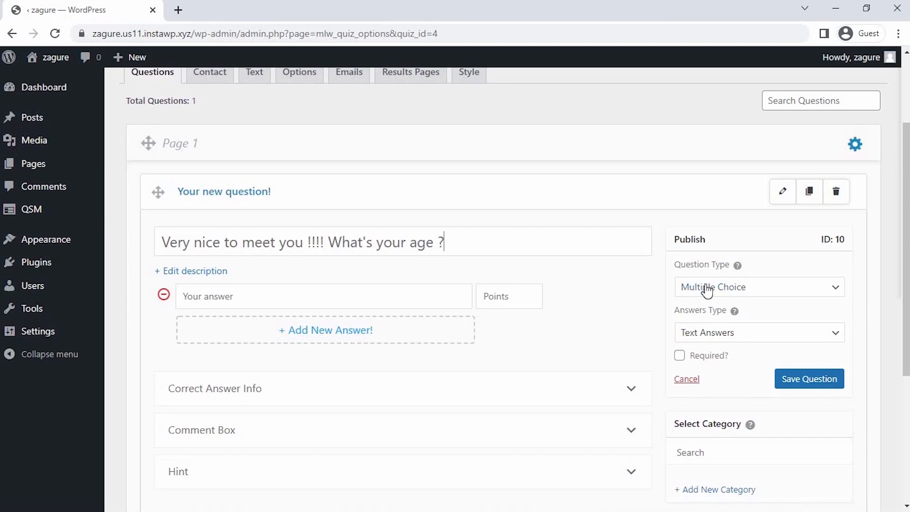
# - Keep Multiple Choice as the question type and Text Answers as the answer type
pyautogui.click(757, 286)
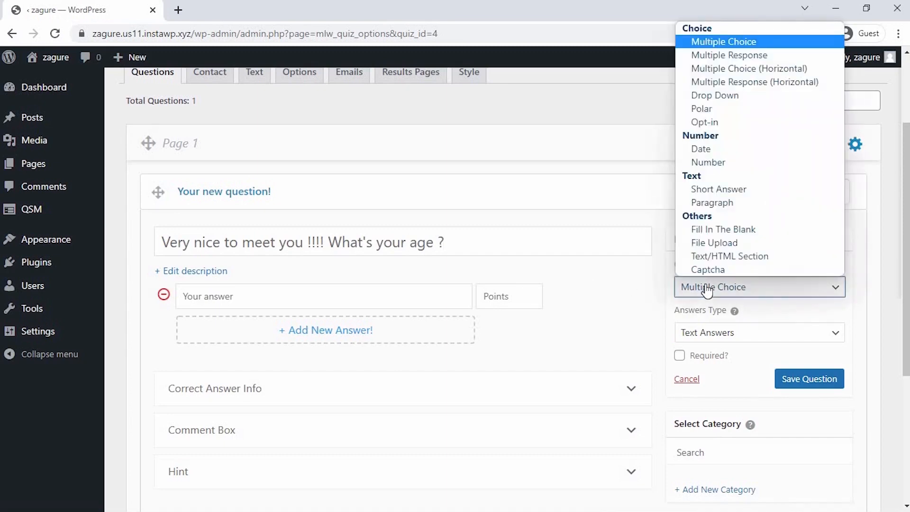
pyautogui.moveTo(783, 42)
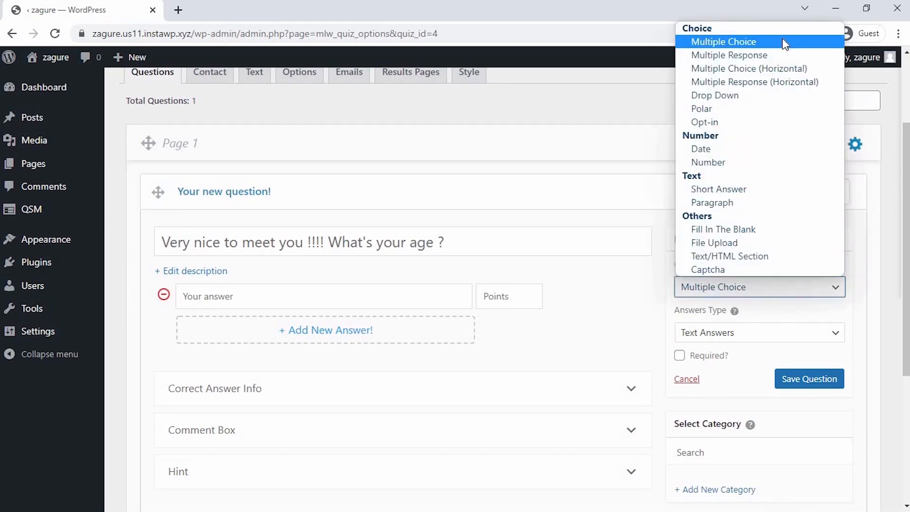
pyautogui.click(723, 41)
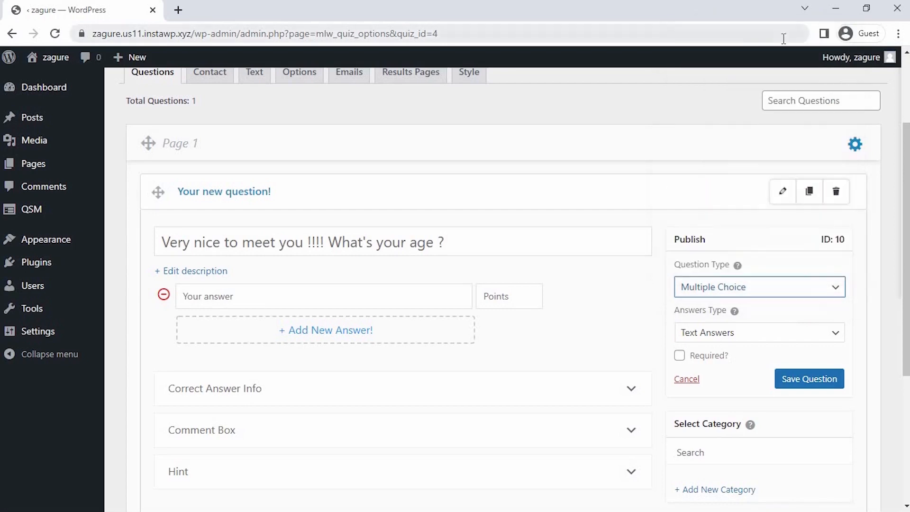
pyautogui.click(758, 331)
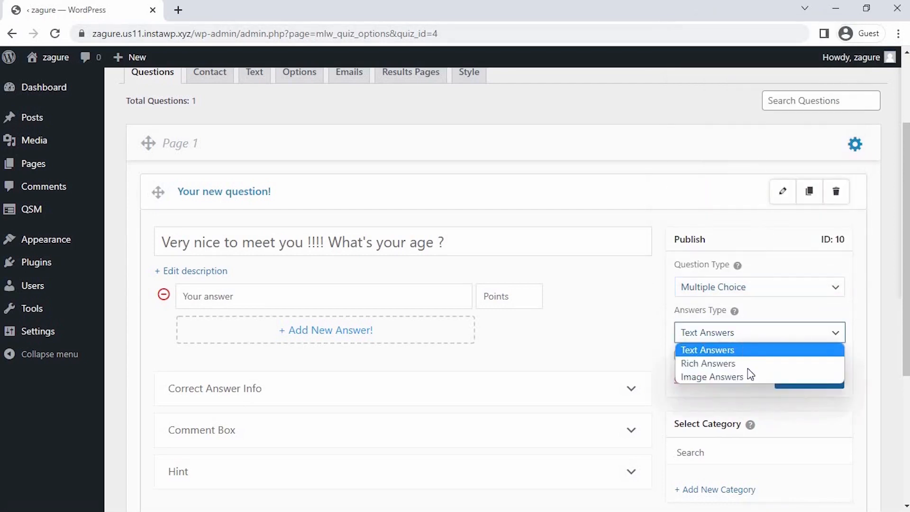
pyautogui.click(706, 349)
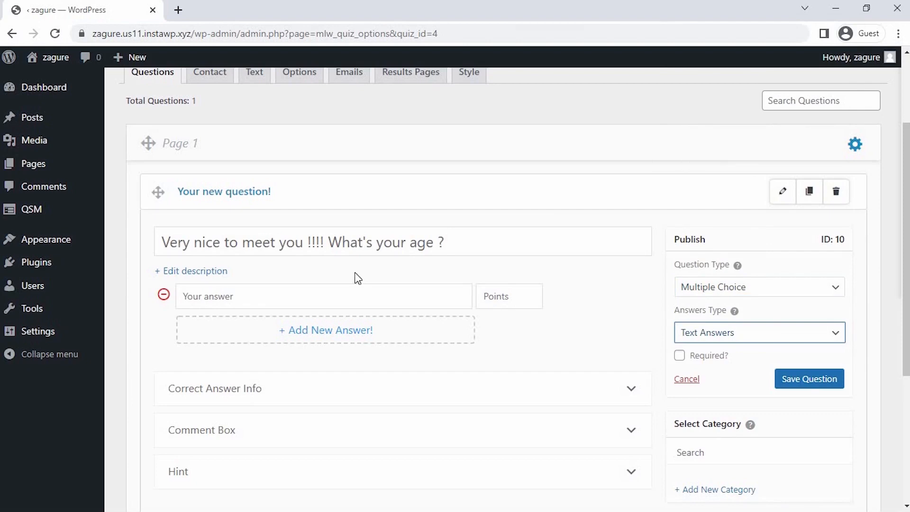
# - Add age answers 20-30 and 30-40 (5 points) and 50 and above (10), required, and save
pyautogui.write('20-')
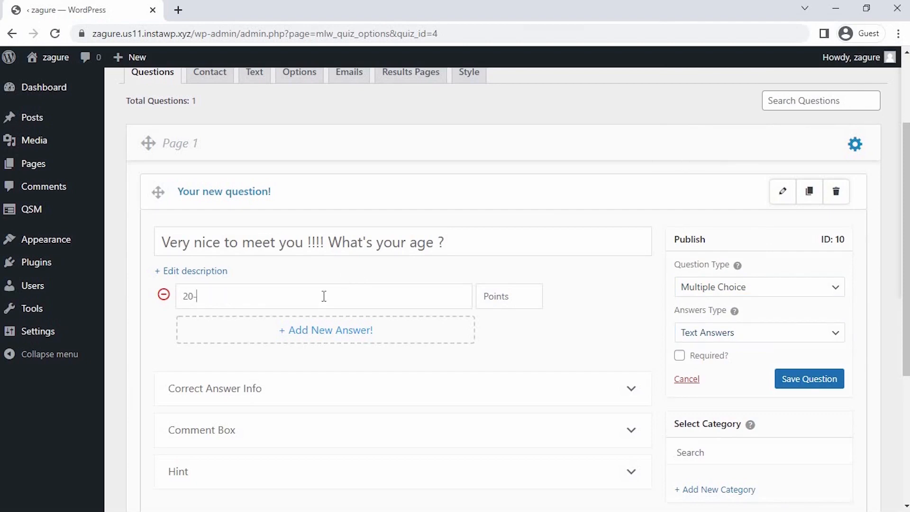
pyautogui.click(325, 330)
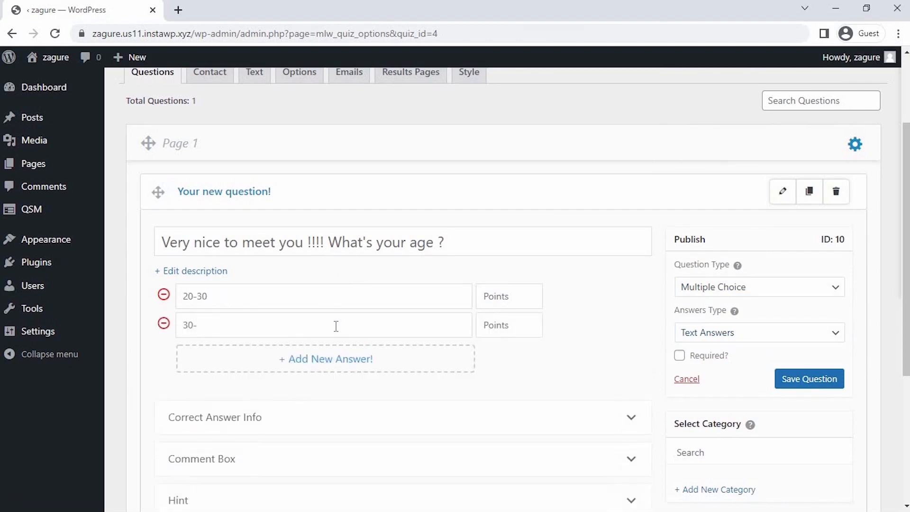
pyautogui.write('40')
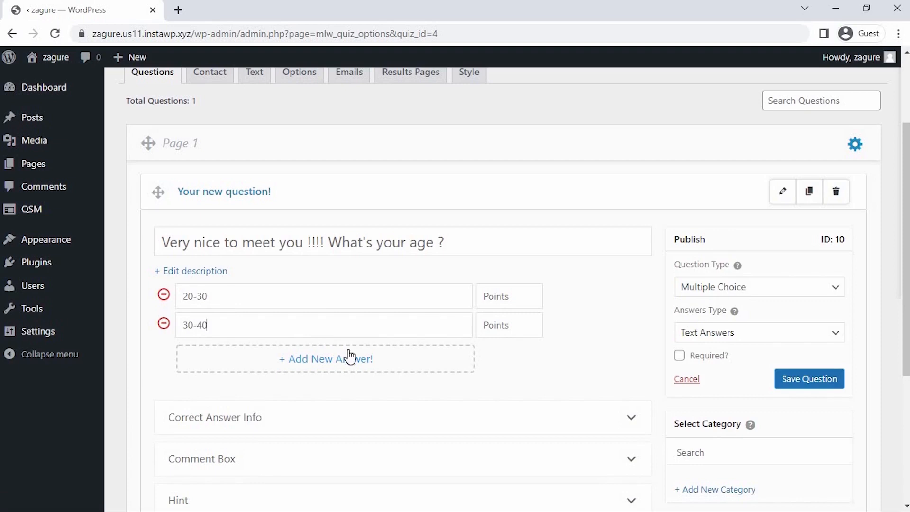
pyautogui.click(325, 358)
pyautogui.write('50 and above')
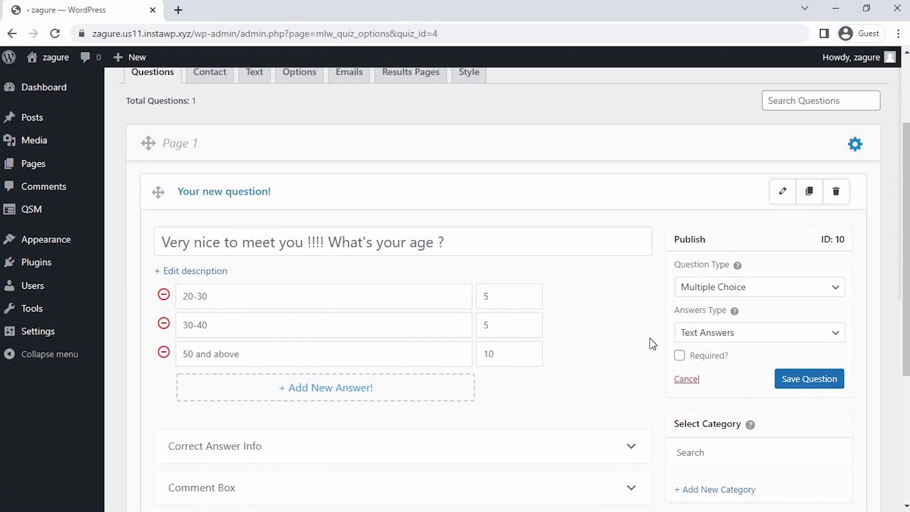
pyautogui.click(679, 355)
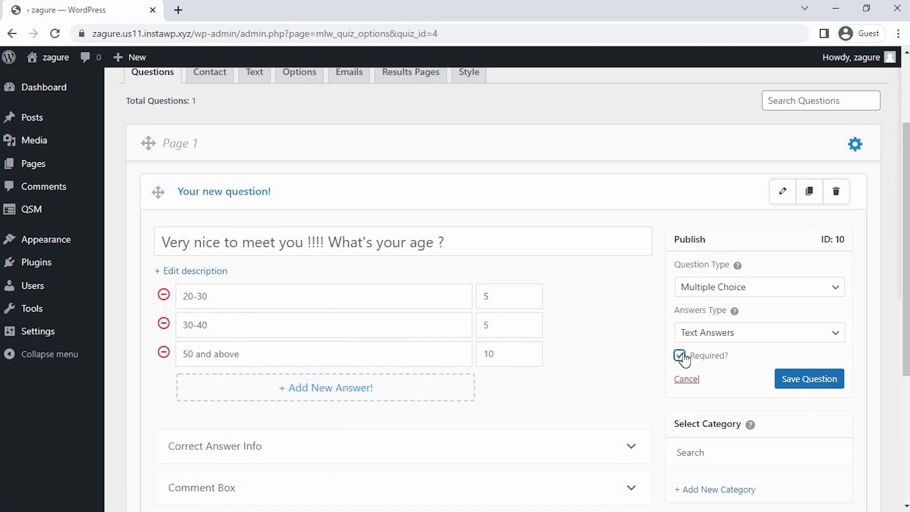
pyautogui.click(808, 378)
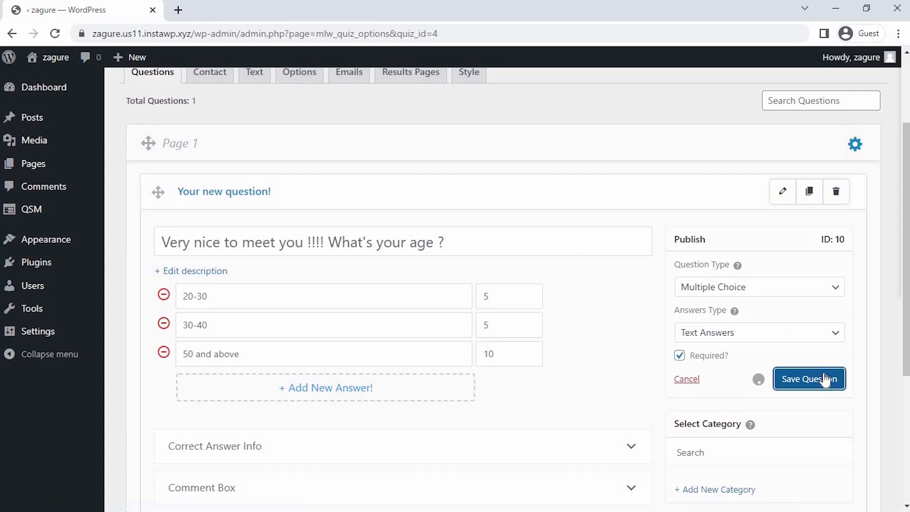
# - Add Page 2 with the end-of-day skin-feel question and three scored answers, then save
pyautogui.scroll(-3)
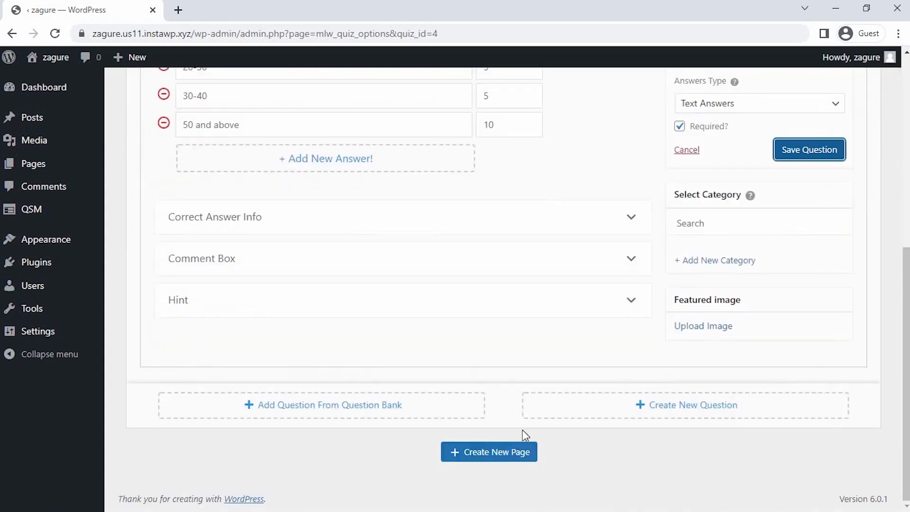
pyautogui.click(684, 404)
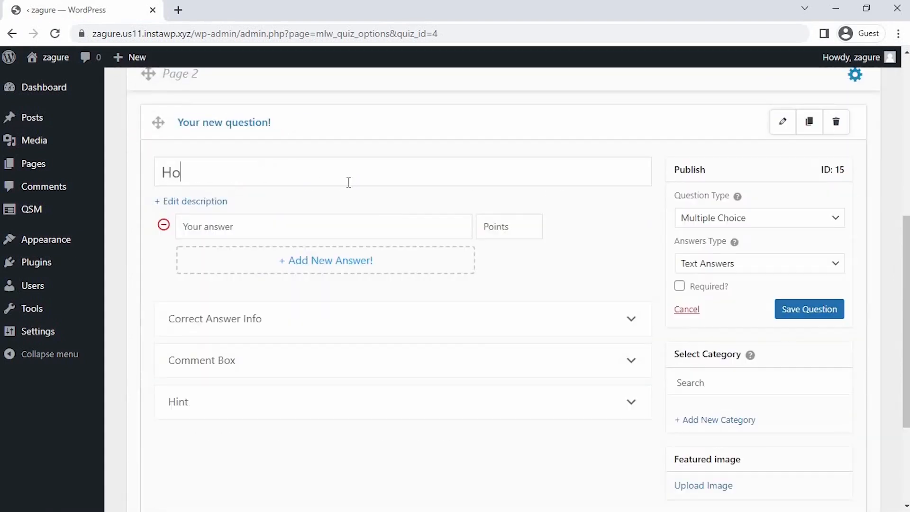
pyautogui.write('w does your Skin feels at the End of the Day?')
pyautogui.click(323, 226)
pyautogui.write('It f')
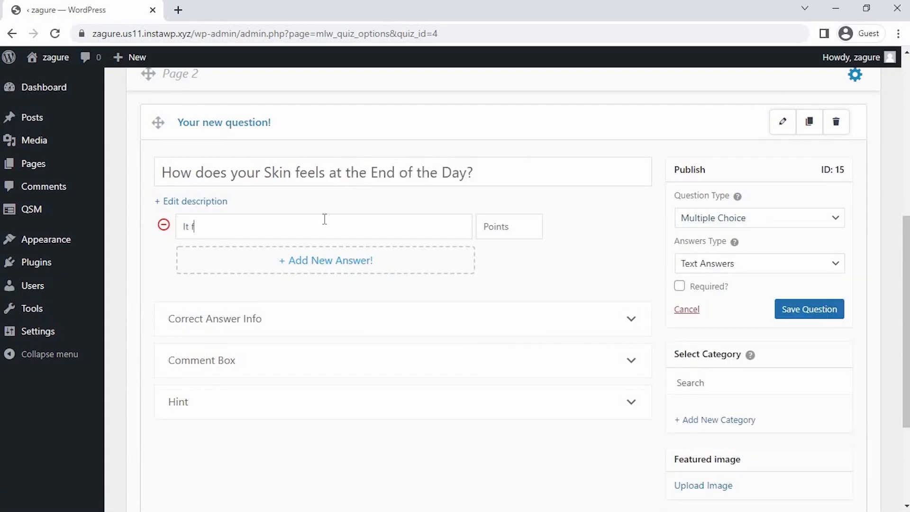
pyautogui.write('eels Dry and Flakey, So')
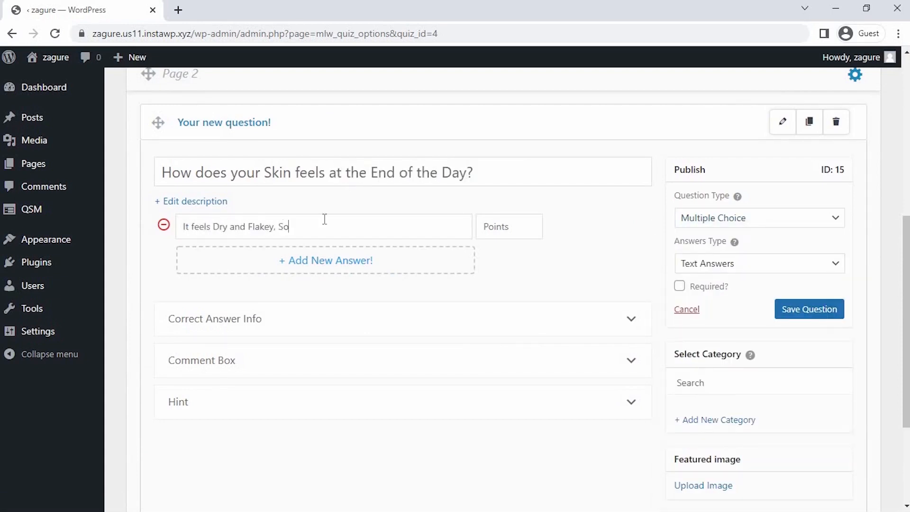
pyautogui.click(325, 260)
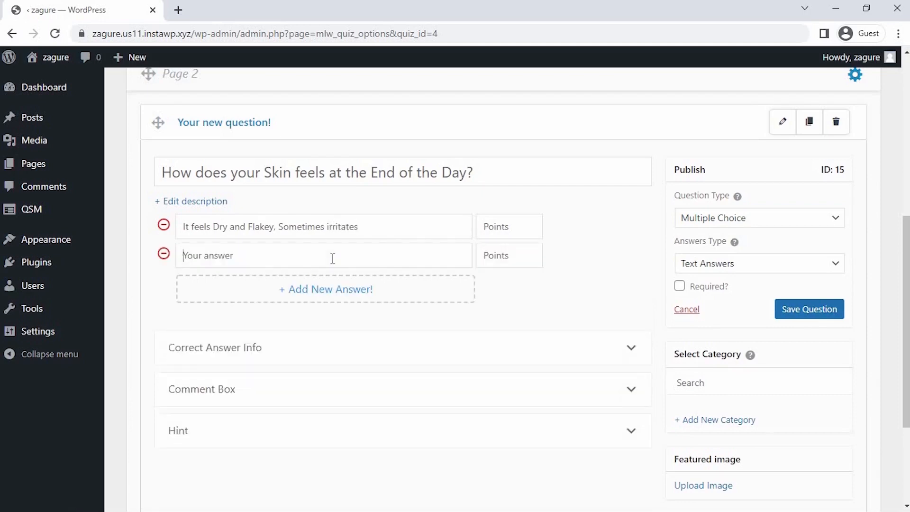
pyautogui.write('It feels Same as the Morning Great')
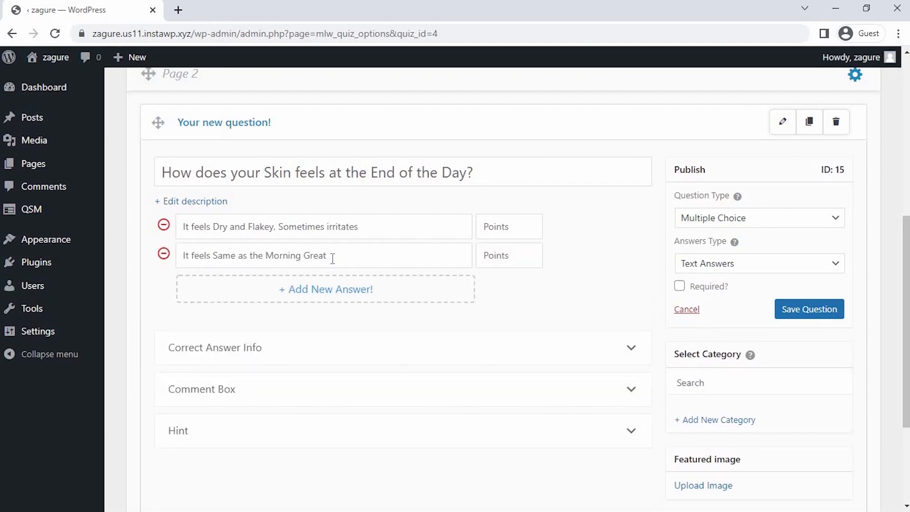
pyautogui.write('Dry cheeks but nose are shiny')
pyautogui.write('5')
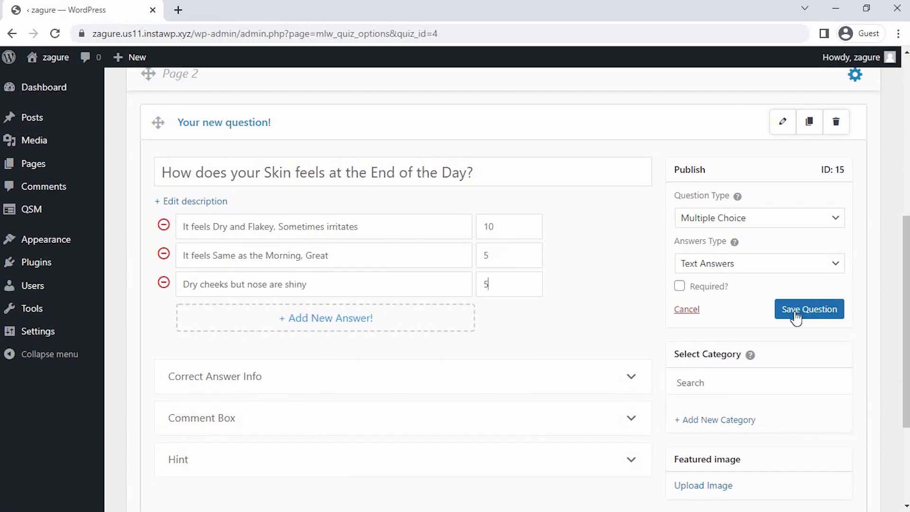
pyautogui.click(808, 308)
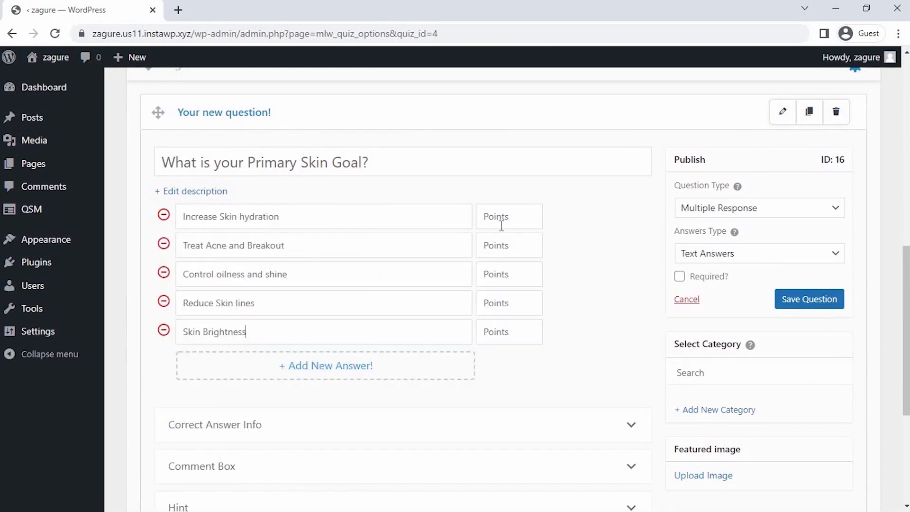
# - Score the skin-goal answers and save a required Page 4 sensitivity question (Lavender, Tea Tree, Citrus Oil, Aloe vera)
pyautogui.click(194, 191)
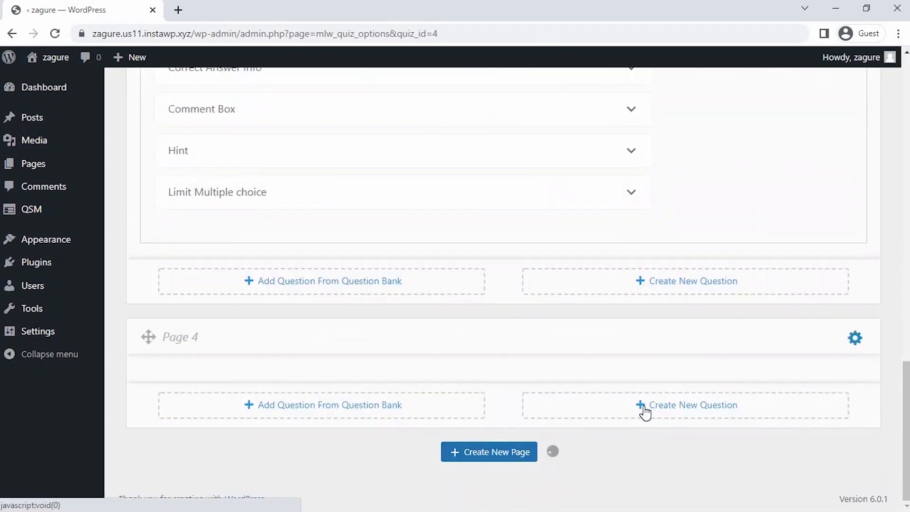
pyautogui.click(685, 405)
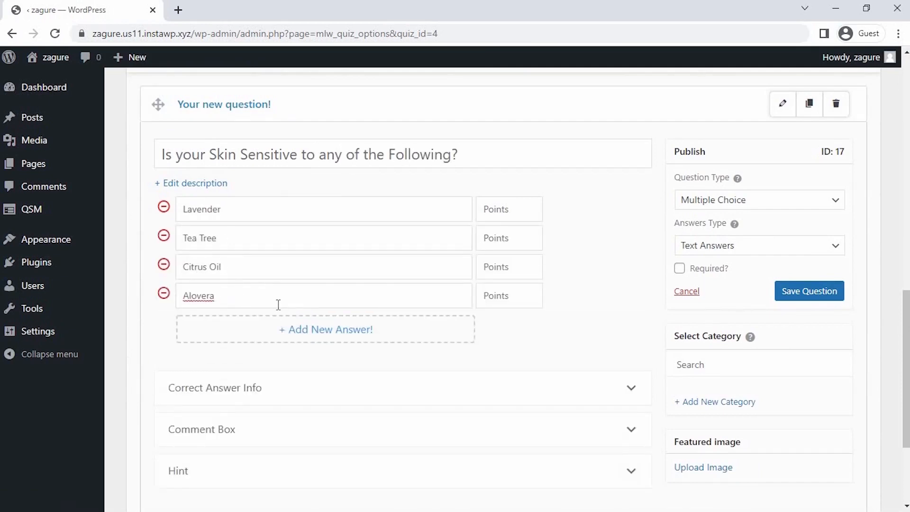
pyautogui.click(808, 290)
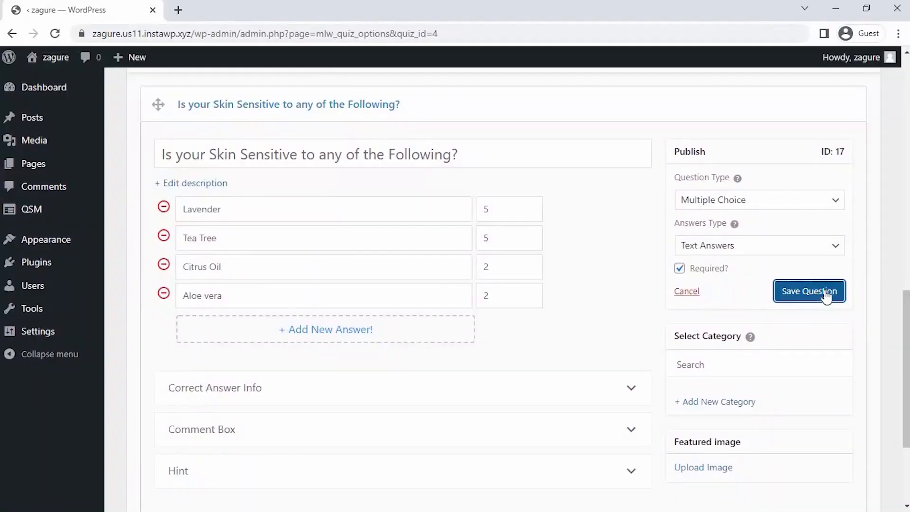
pyautogui.click(808, 290)
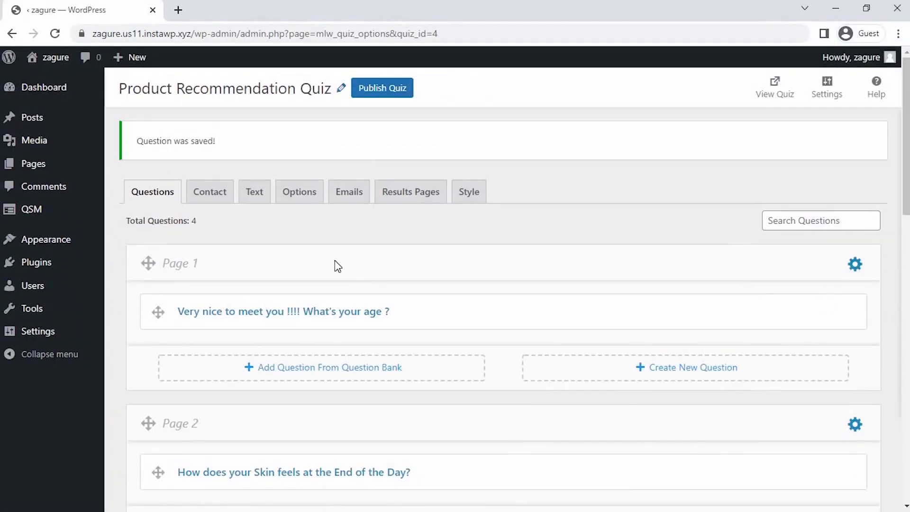
pyautogui.moveTo(220, 146)
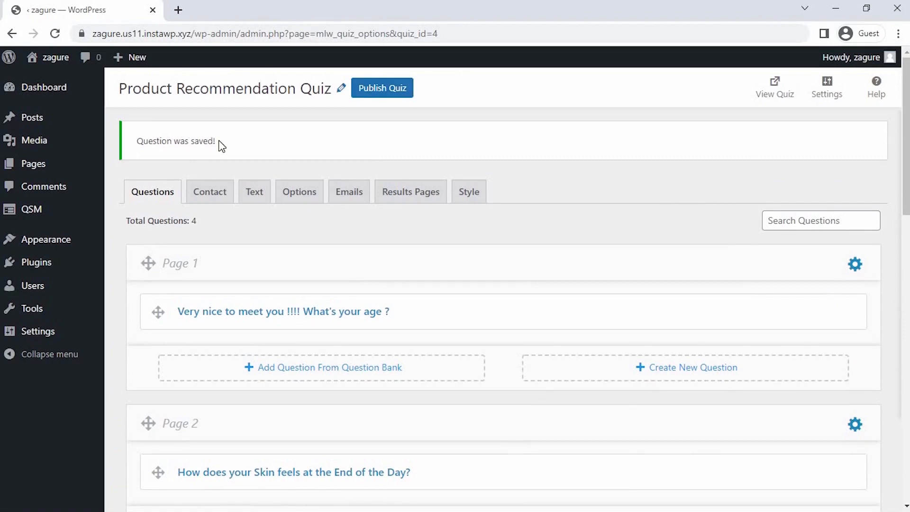
# - Add a Name text field and a Phone Number number field to the contact form, then save
pyautogui.click(209, 191)
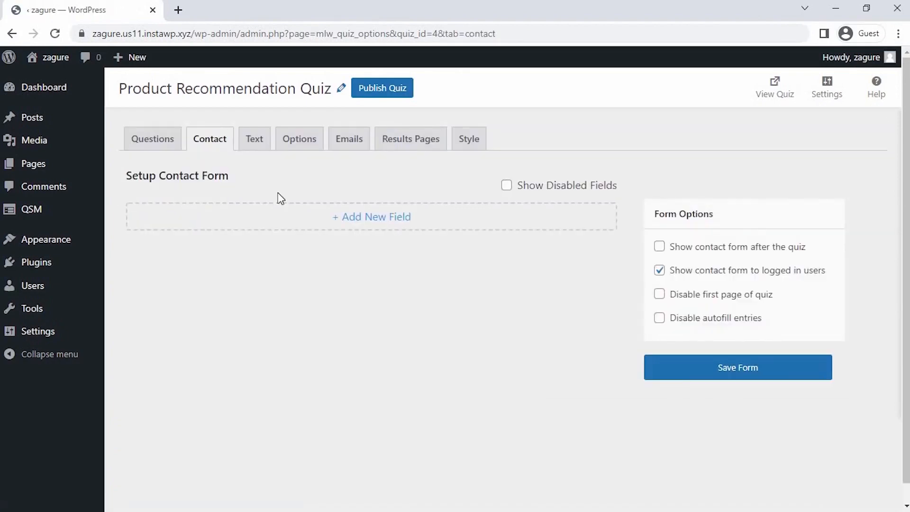
pyautogui.click(371, 217)
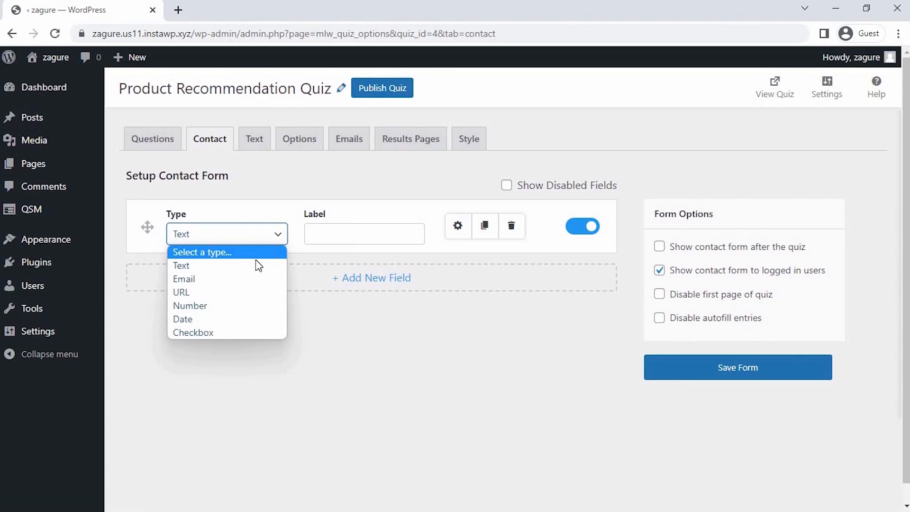
pyautogui.click(457, 226)
pyautogui.write('Name')
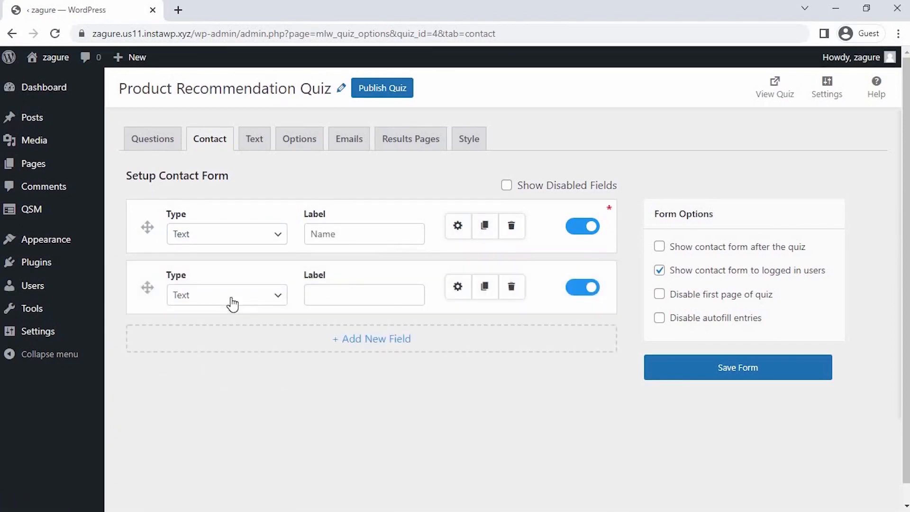
pyautogui.click(226, 295)
pyautogui.write('Phone Number')
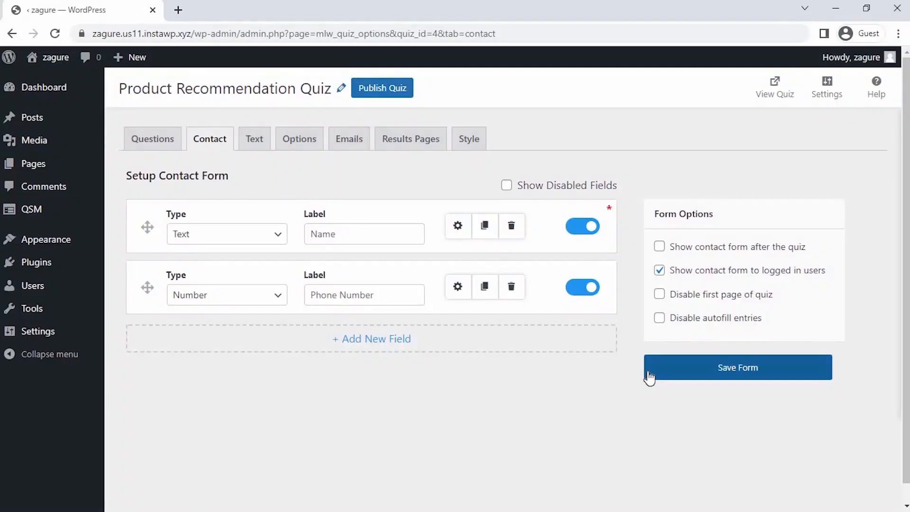
pyautogui.click(737, 367)
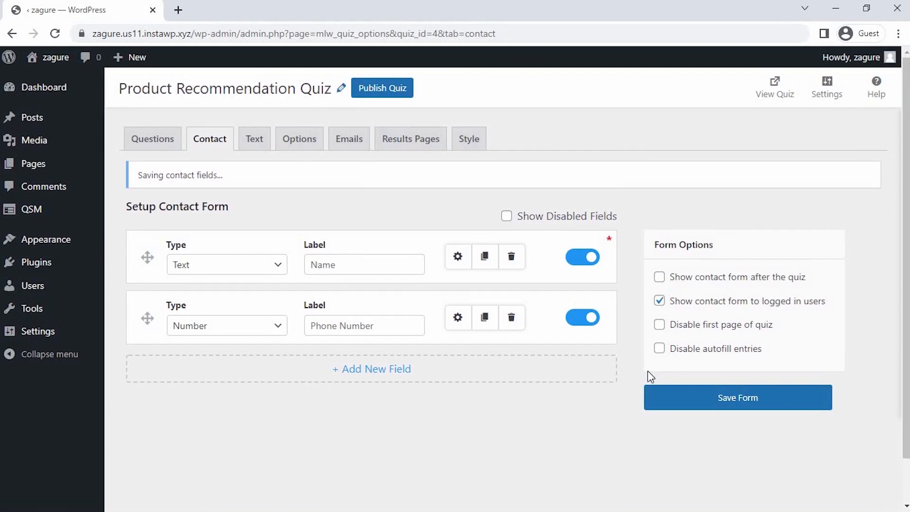
pyautogui.click(737, 397)
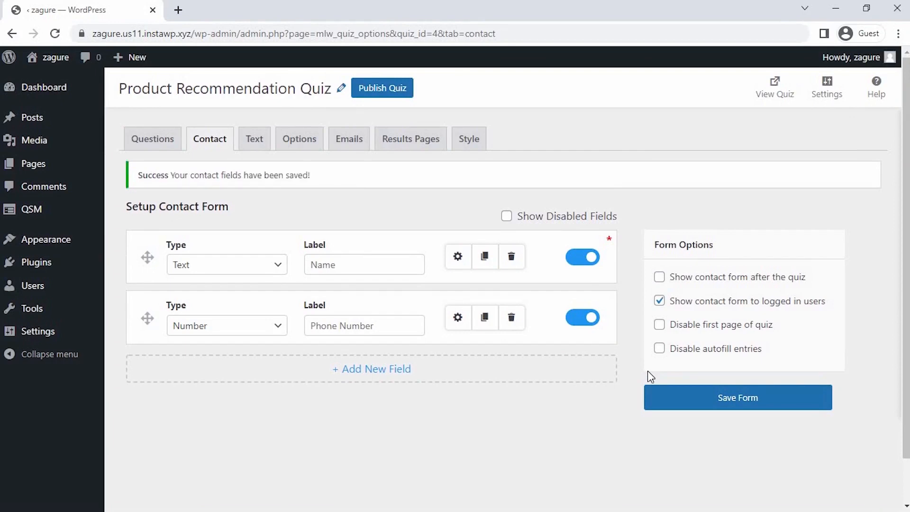
pyautogui.moveTo(426, 155)
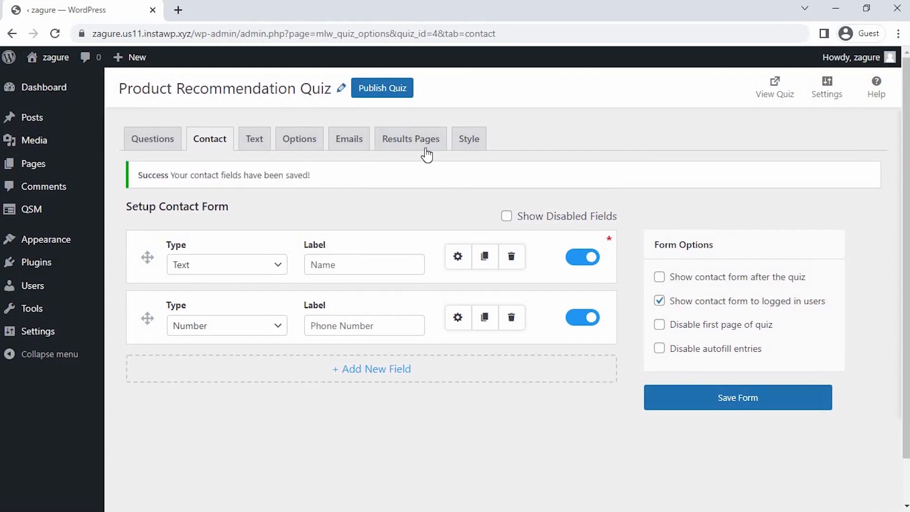
# - Add a results page conditioned on total points earned being greater than 20
pyautogui.click(410, 139)
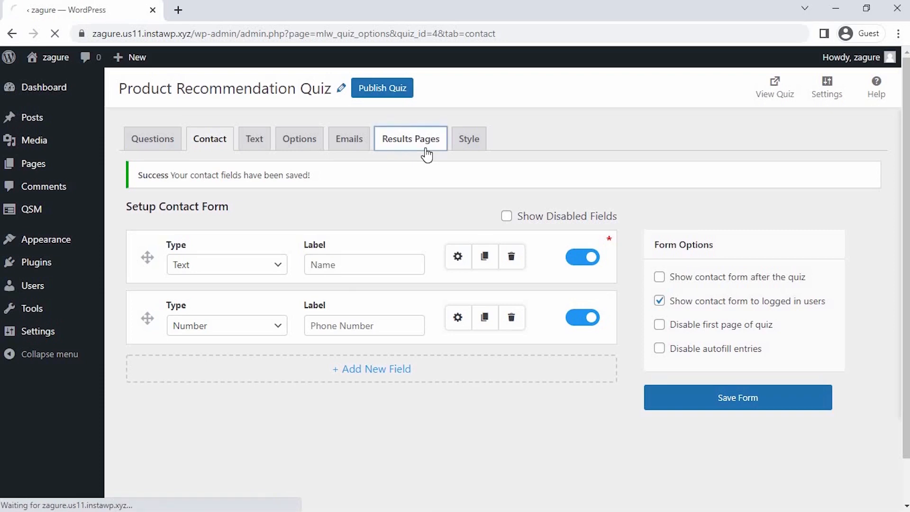
pyautogui.click(410, 138)
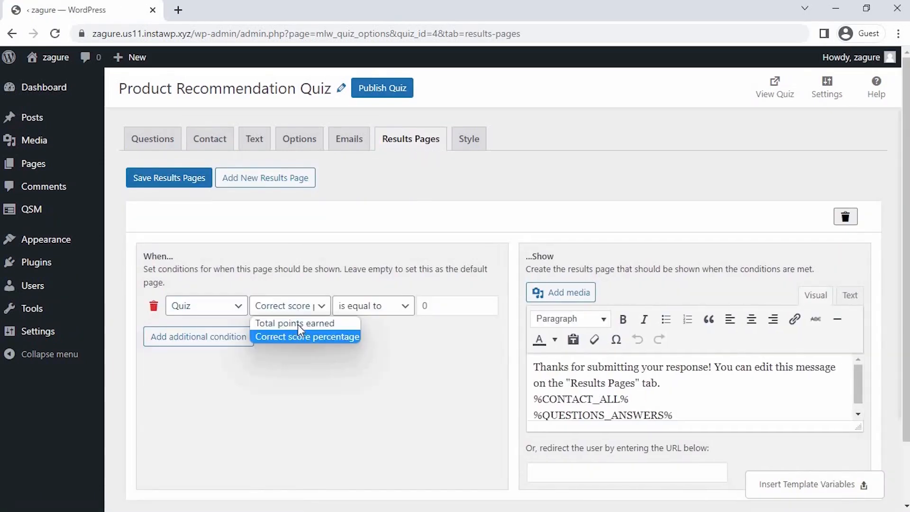
pyautogui.click(294, 323)
pyautogui.write('20')
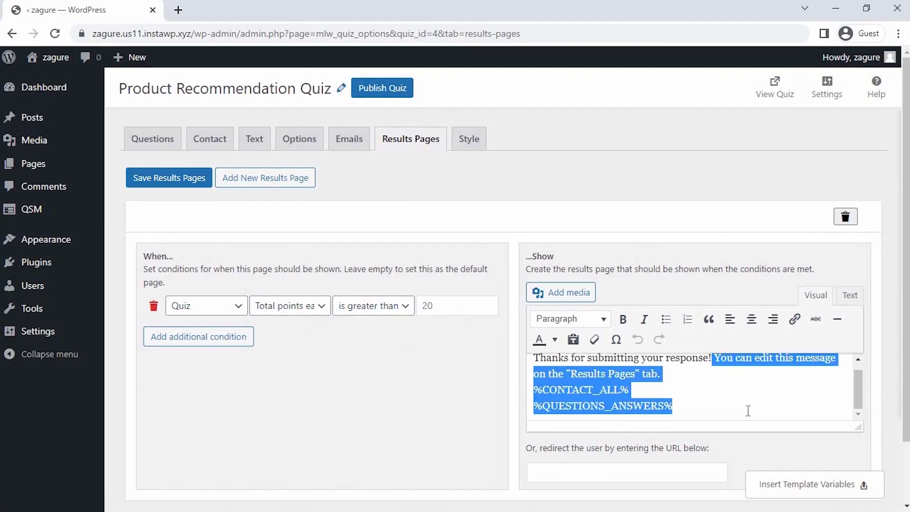
# - Write the thank-you message with a product image, recommending Ceramides to rebuild the skin barrier
pyautogui.write('Thanks %USER_NAME% for submitting your response!')
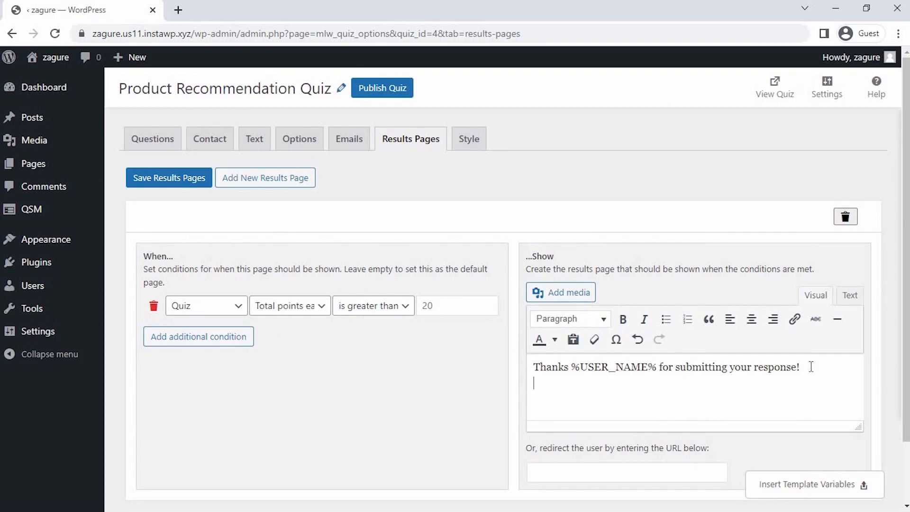
pyautogui.write('Product Recommendation:')
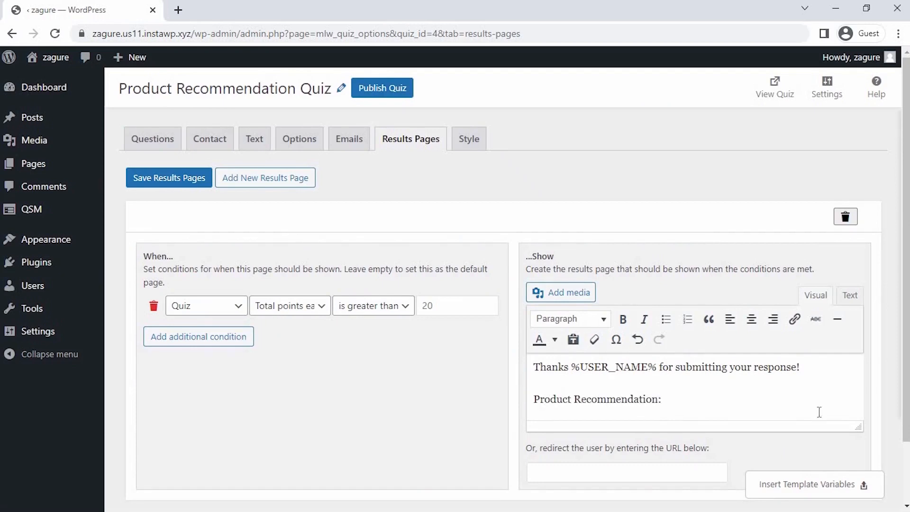
pyautogui.click(622, 318)
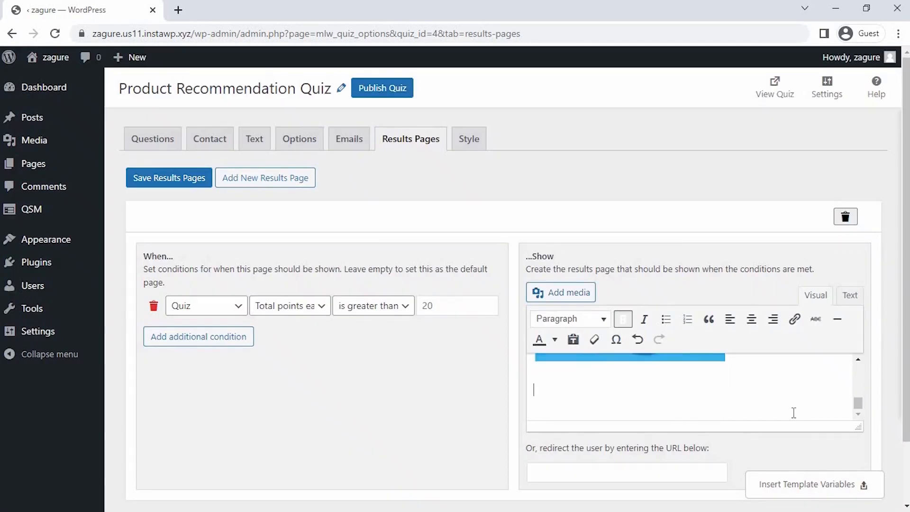
pyautogui.write('Ceramadies-')
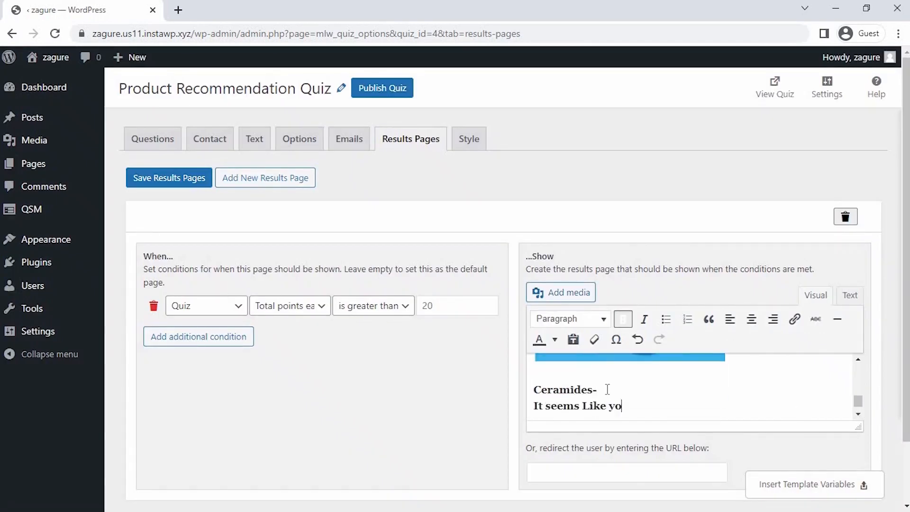
pyautogui.write('u have overwhelmed your skin w')
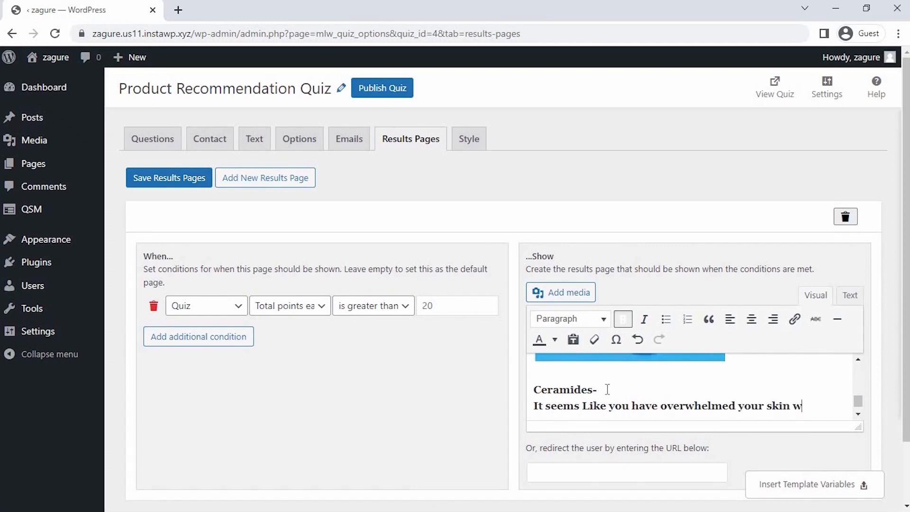
pyautogui.write('ith products. Tp')
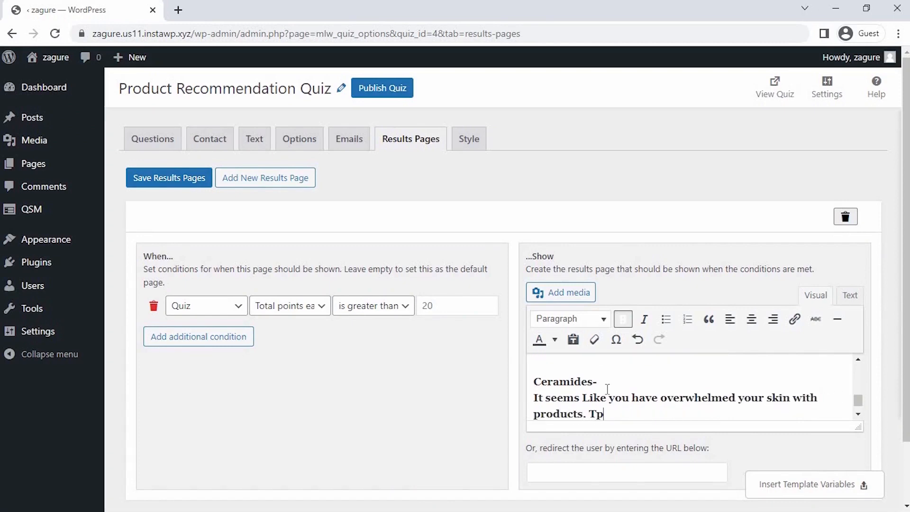
pyautogui.write('o Help Rebuild your skin')
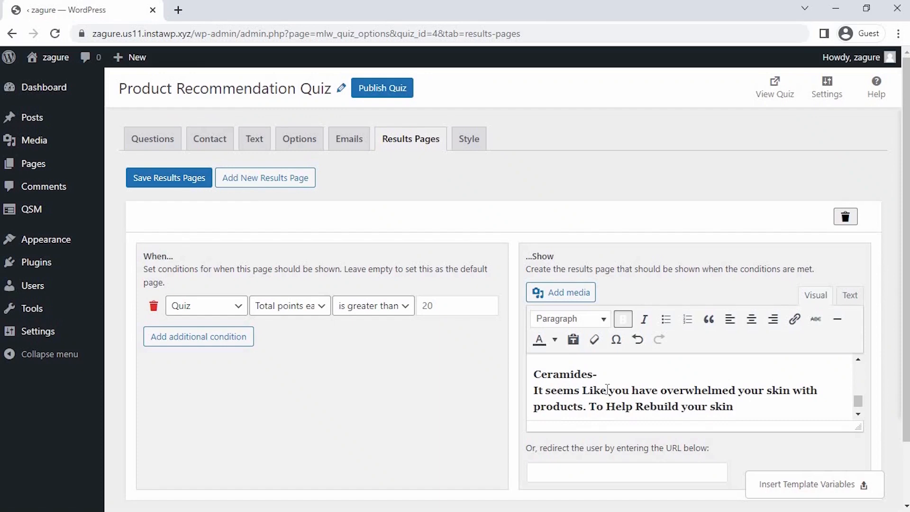
pyautogui.write("Barrier's Use Ceramides")
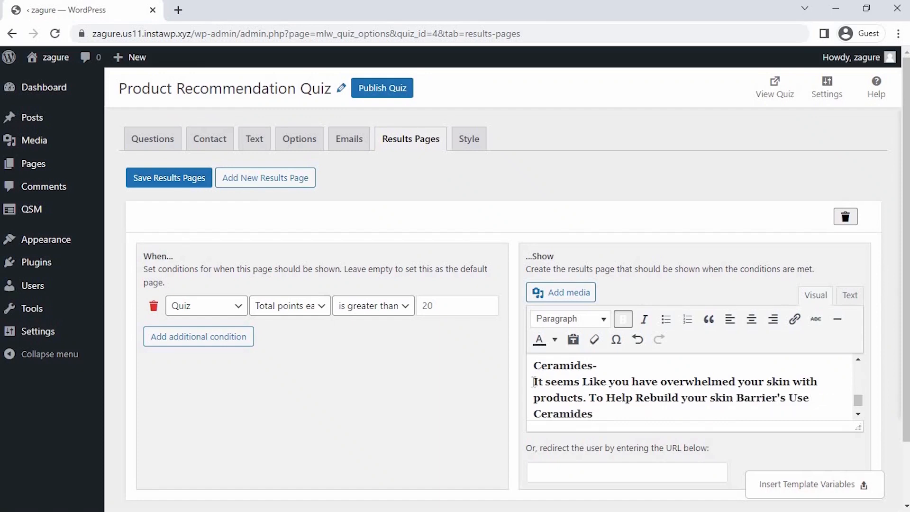
pyautogui.scroll(-3)
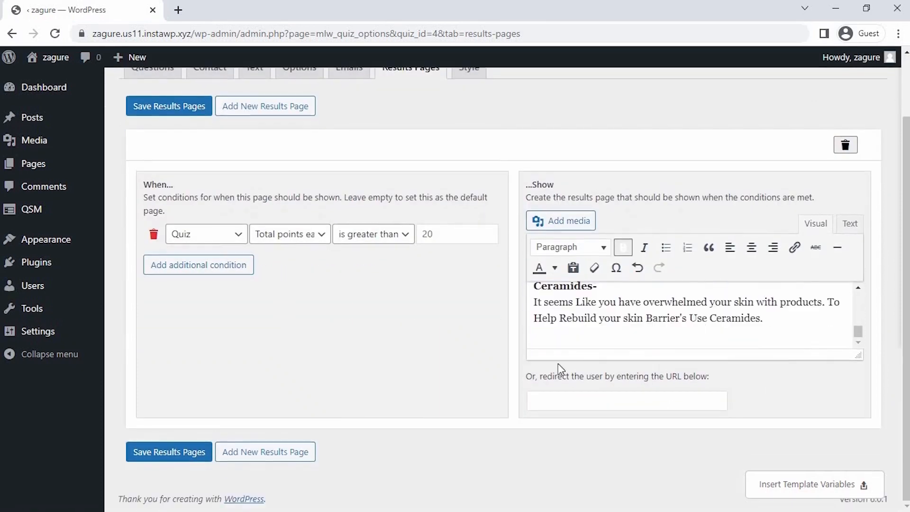
# - Begin the second results page with 'Salicylic Acid-' and save the results pages
pyautogui.scroll(-3)
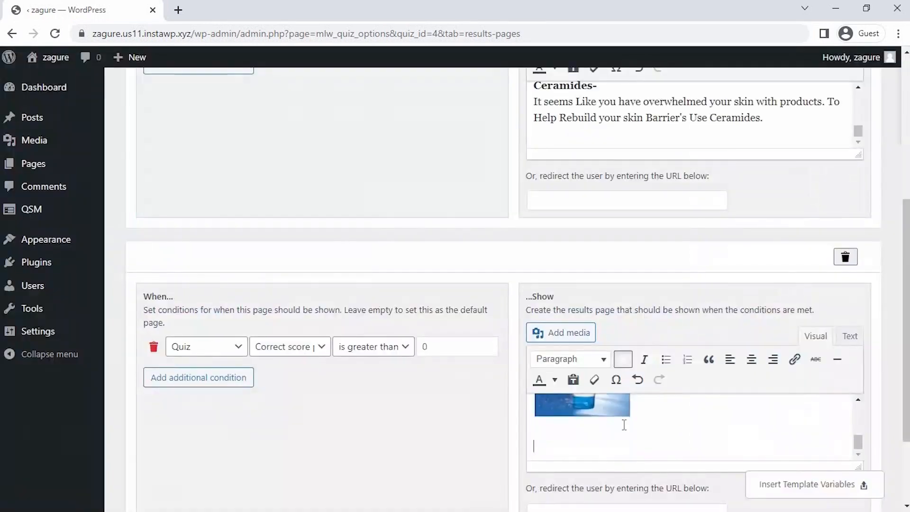
pyautogui.write('Salicylic Acid-')
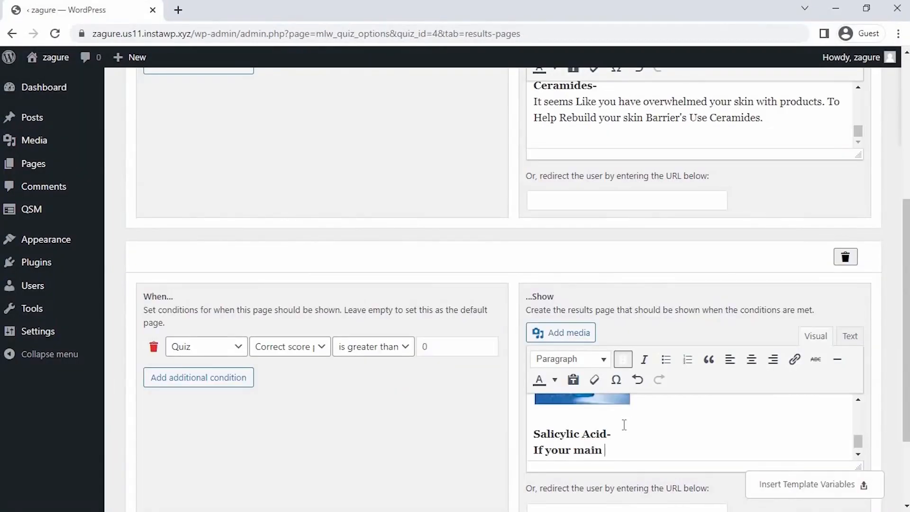
pyautogui.click(168, 230)
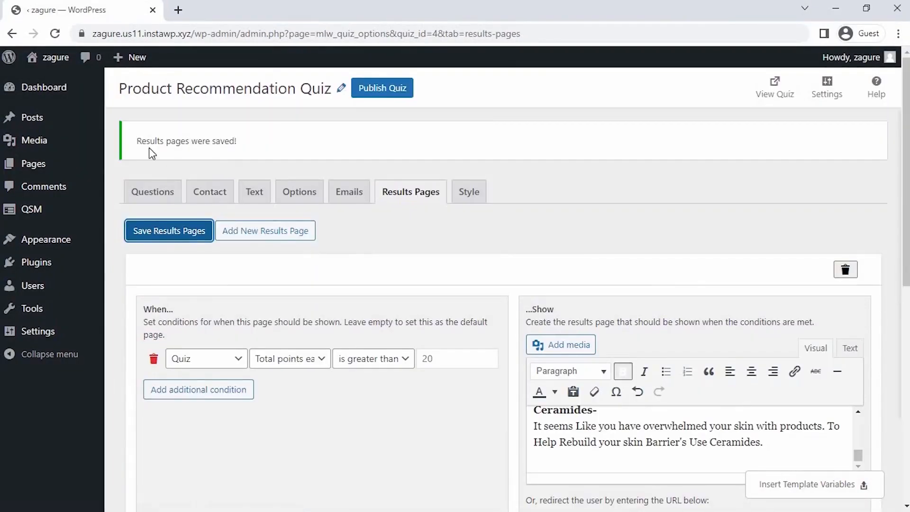
pyautogui.moveTo(261, 142)
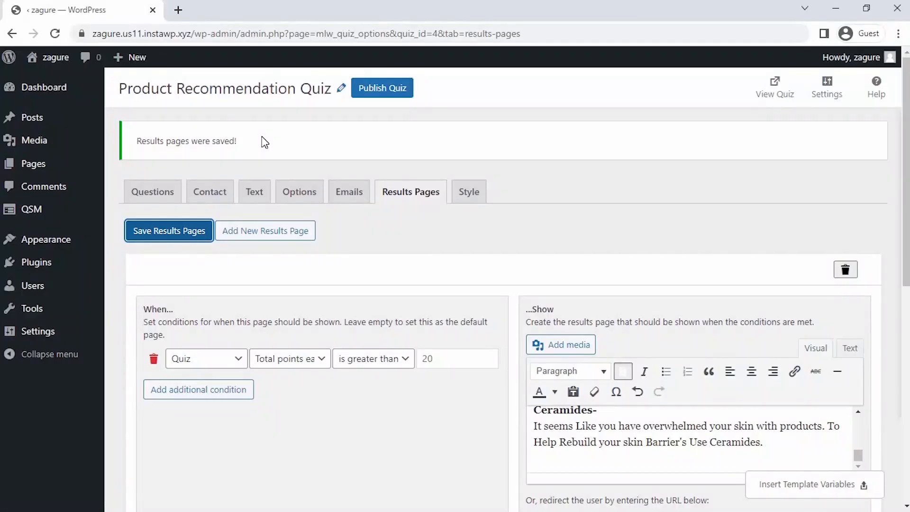
pyautogui.moveTo(774, 88)
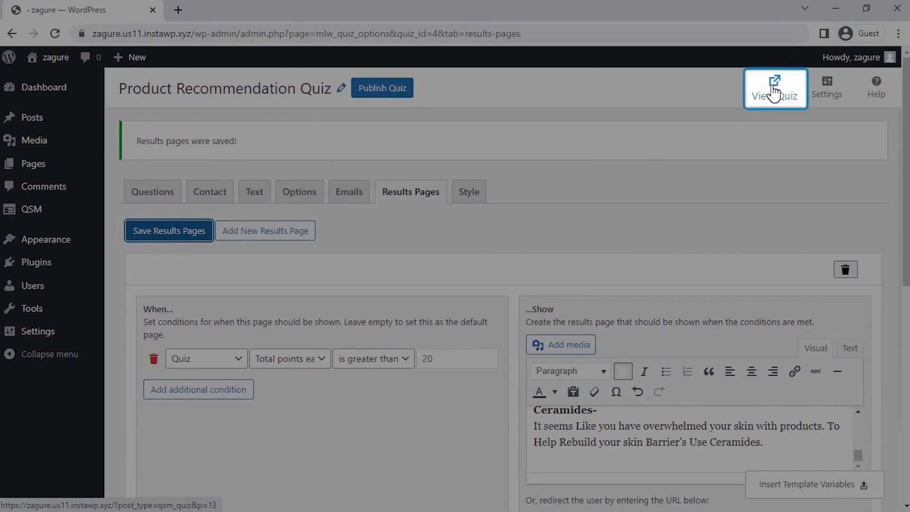
# - Open the live quiz, enter phone number 656, and continue to the questions
pyautogui.click(775, 88)
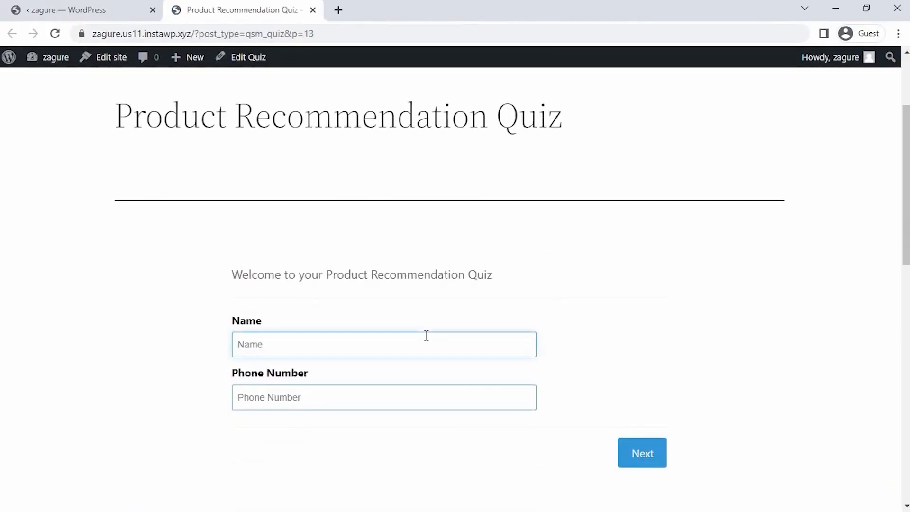
pyautogui.write('656')
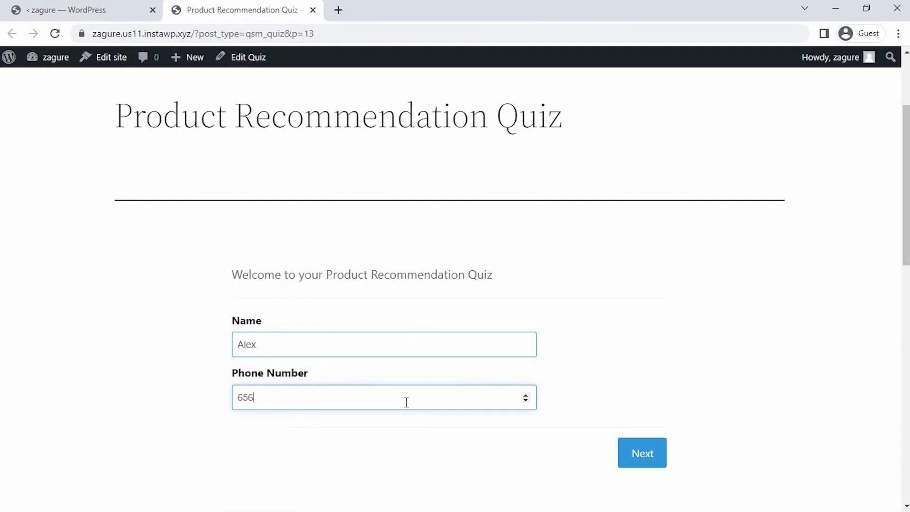
pyautogui.click(641, 452)
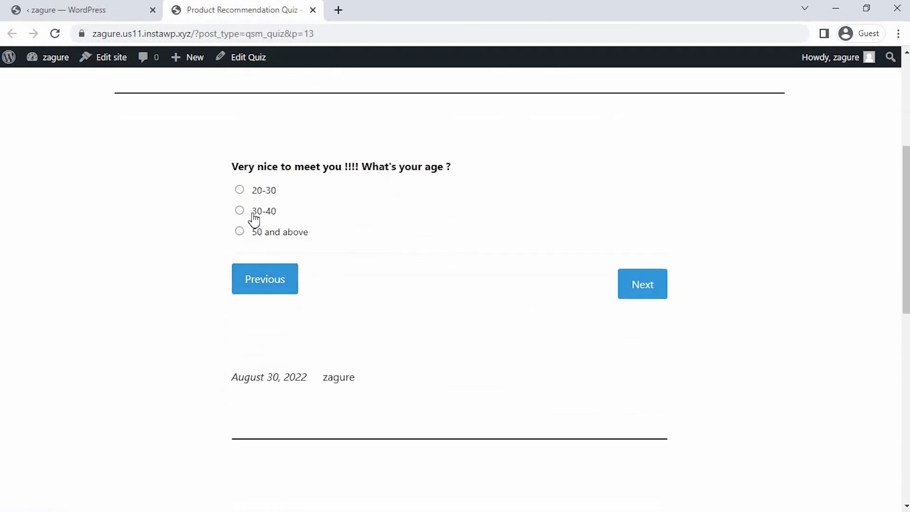
# - Answer 'Dry cheeks but nose are shiny' and 'Citrus Oil', then review the Ceramides results
pyautogui.click(641, 284)
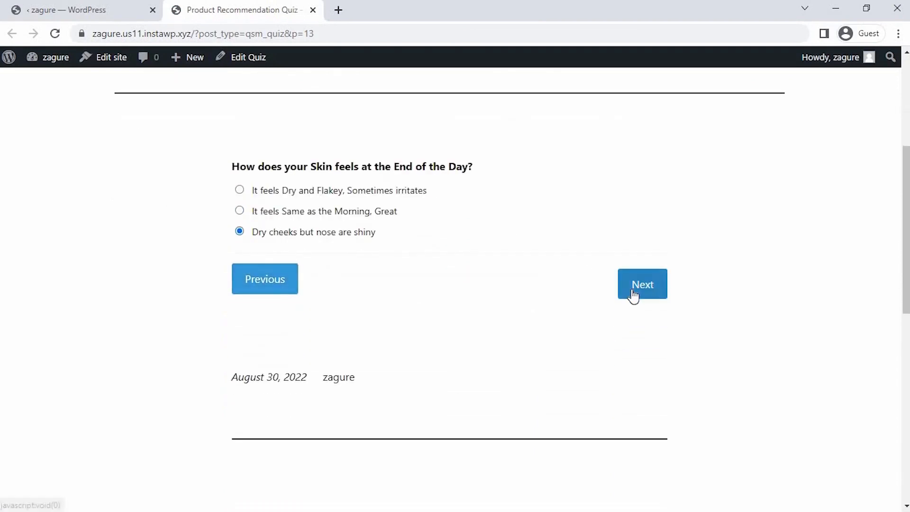
pyautogui.click(641, 284)
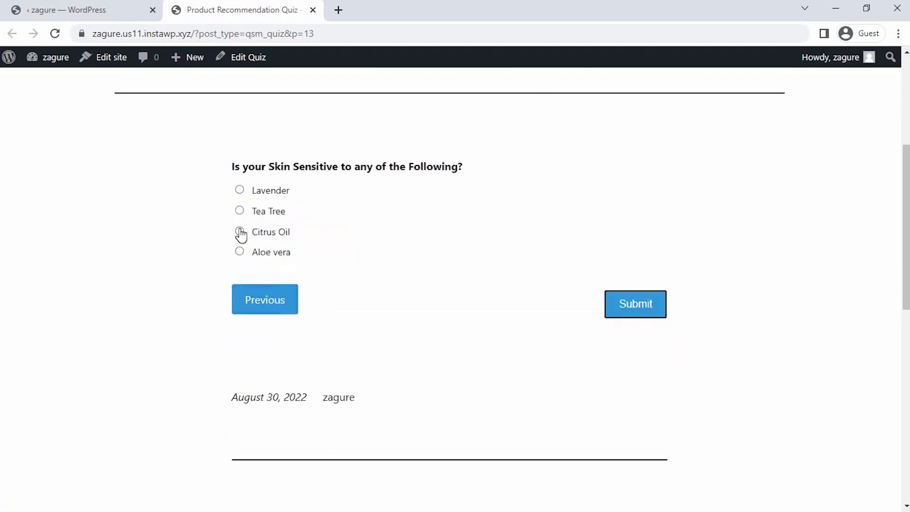
pyautogui.click(635, 303)
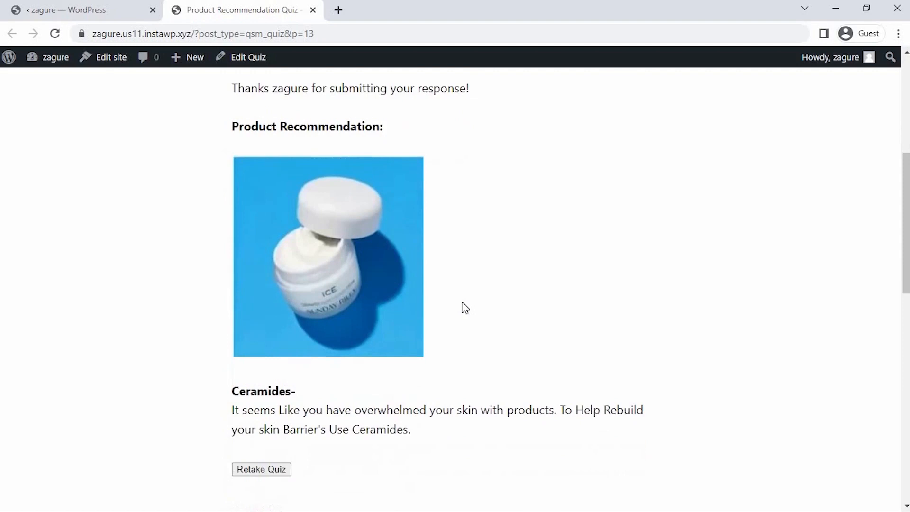
pyautogui.scroll(-3)
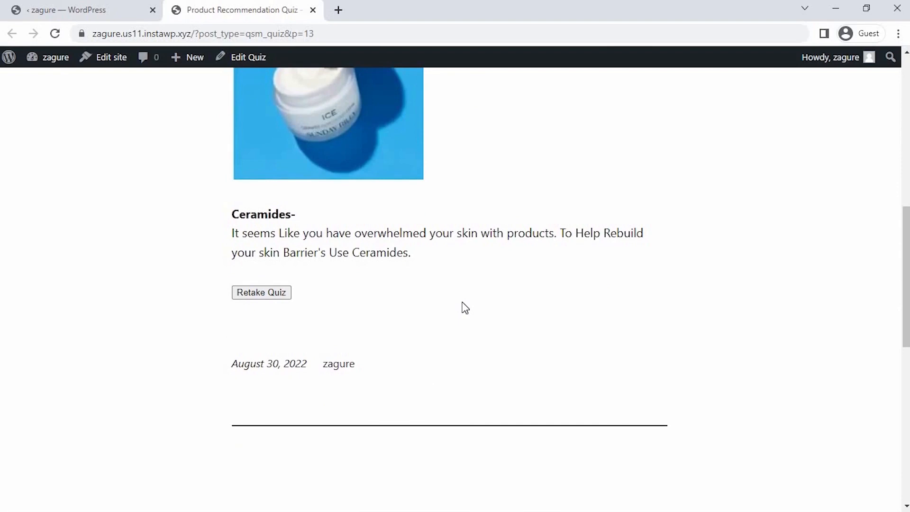
pyautogui.scroll(3)
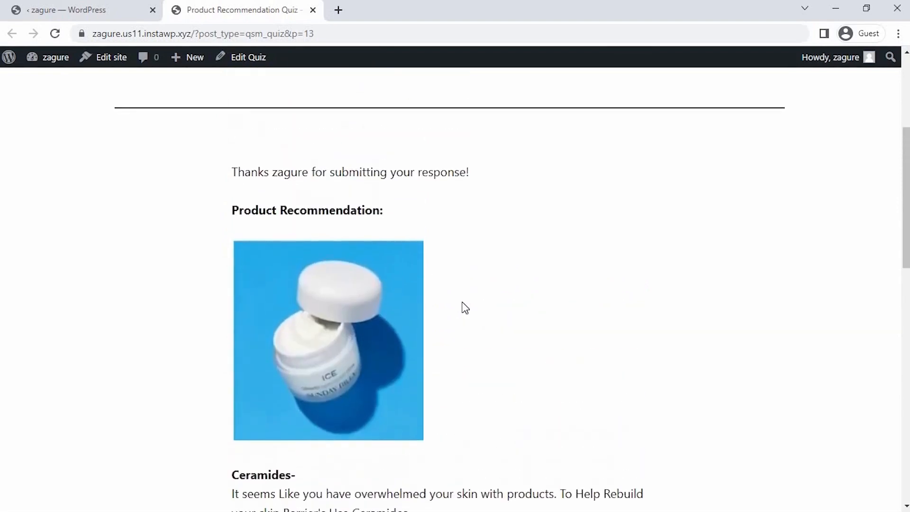